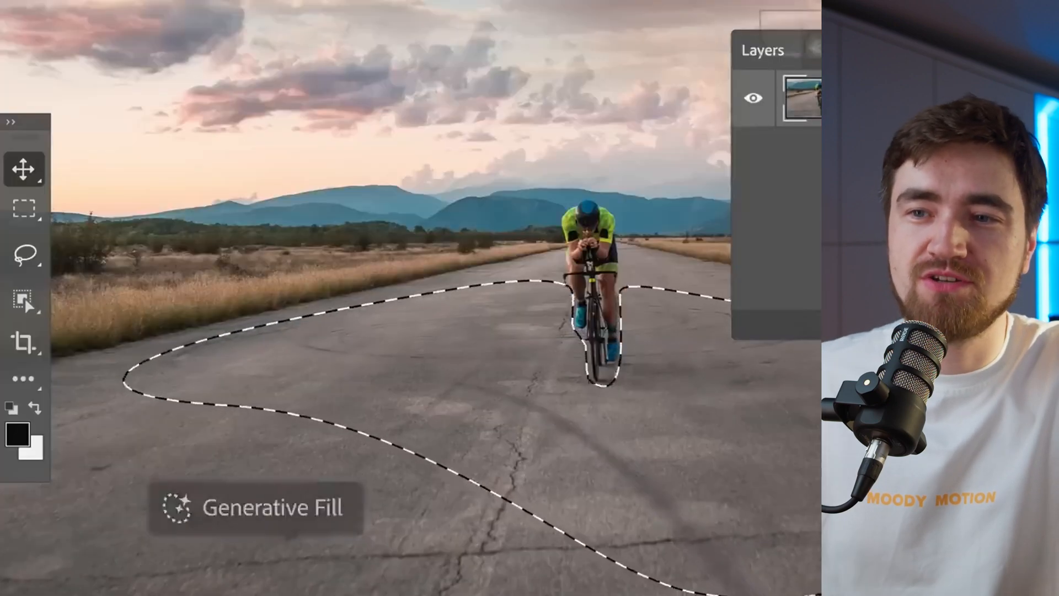
- Open Generative fill from the Firefly page and load the fluffy orange creature sample for editing
type("yellow ro")
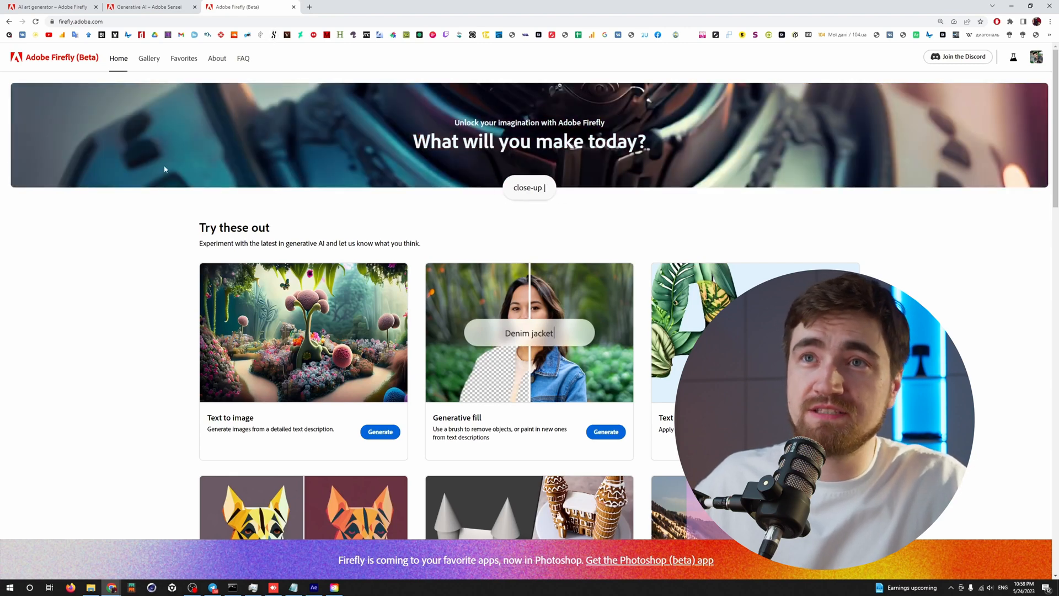
scroll("down", 3)
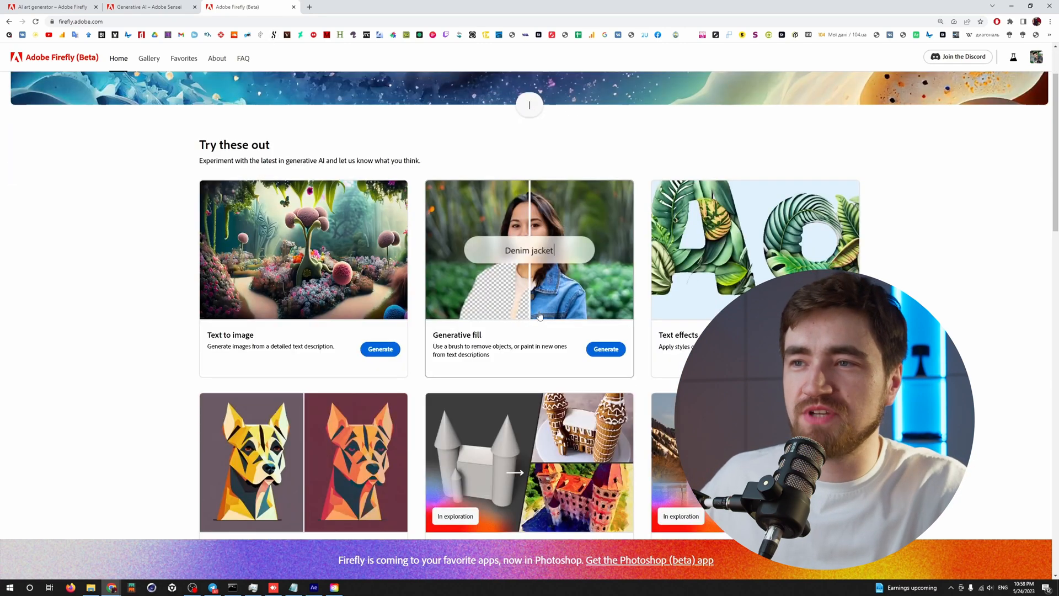
left_click(605, 348)
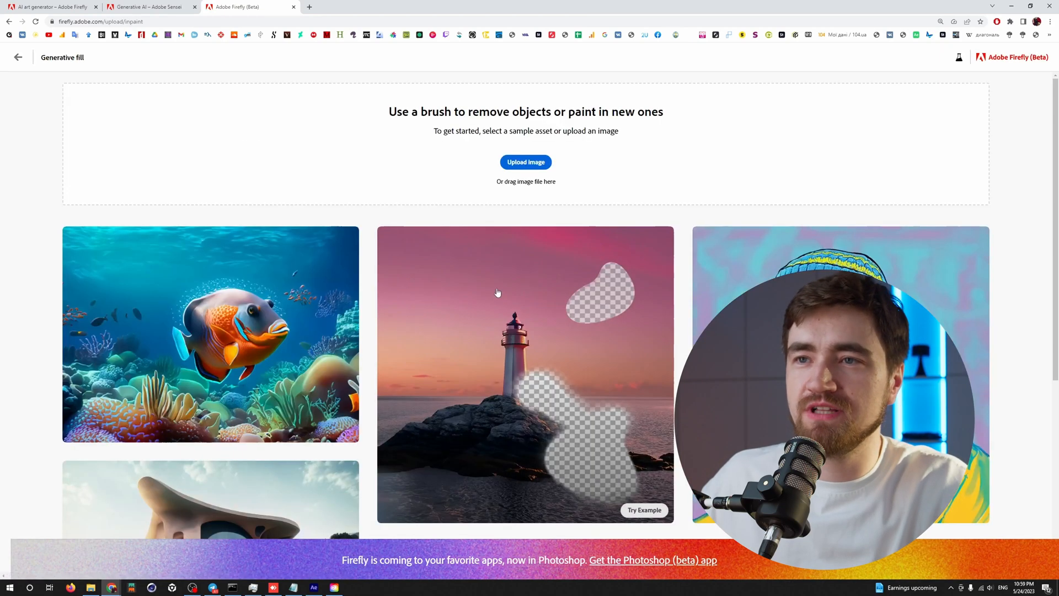
scroll("down", 3)
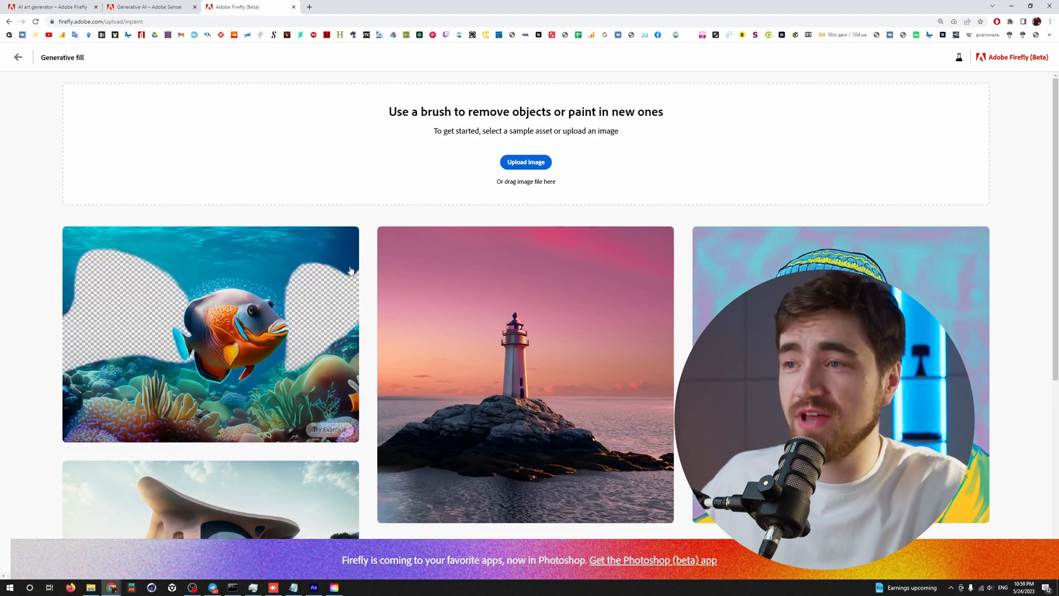
scroll("down", 3)
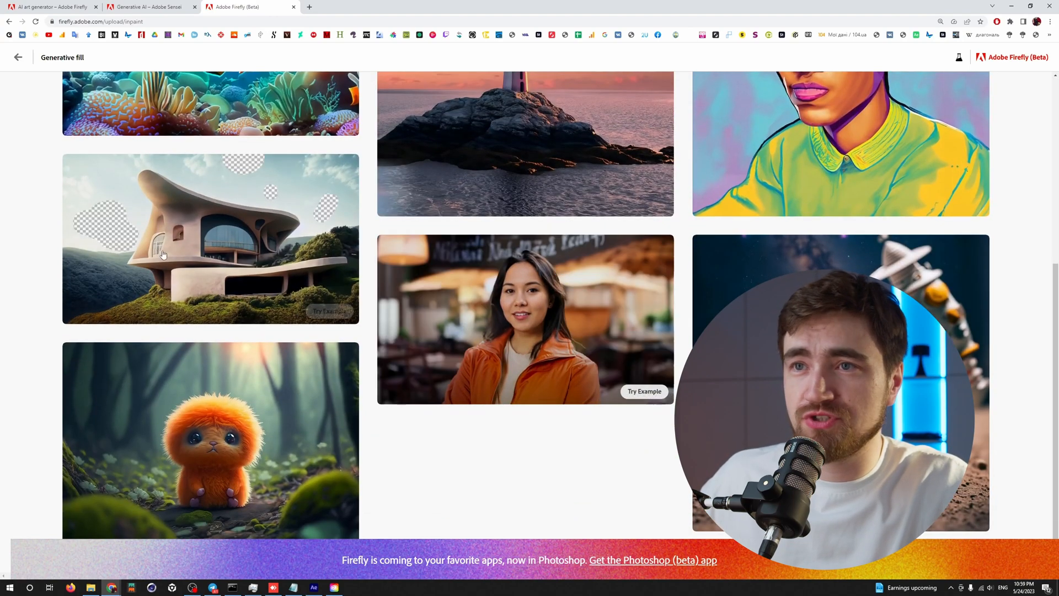
left_click(209, 439)
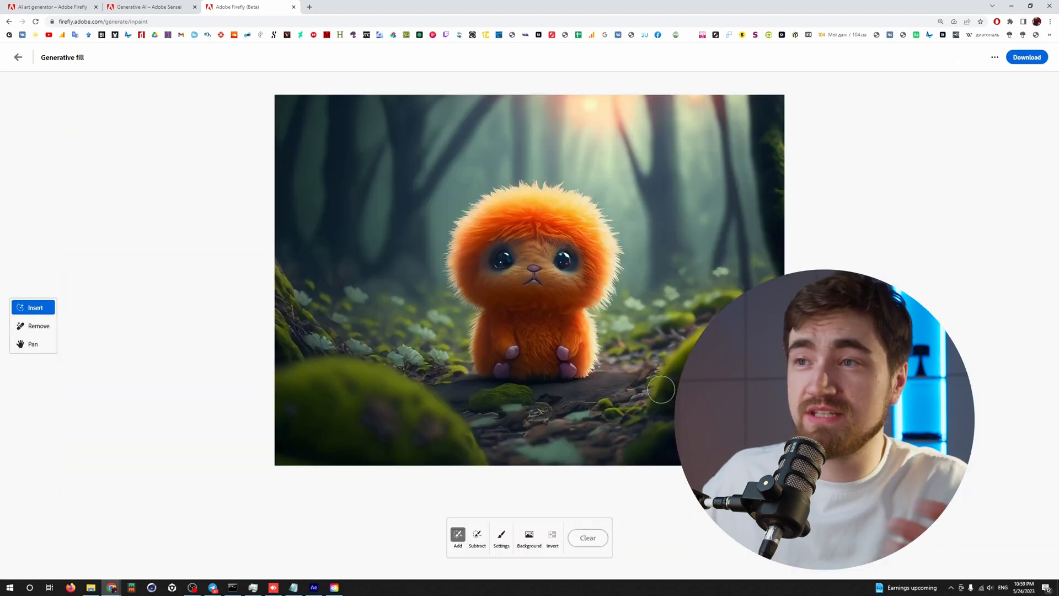
mouse_move(628, 351)
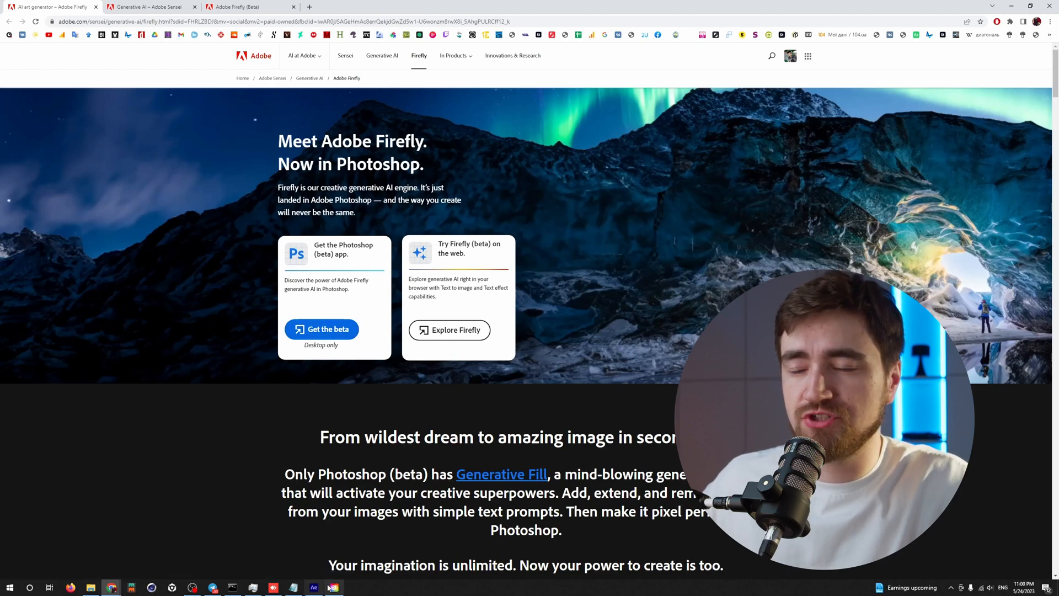
- Get the Photoshop beta via Creative Cloud Desktop, then return to the Firefly web page
left_click(334, 586)
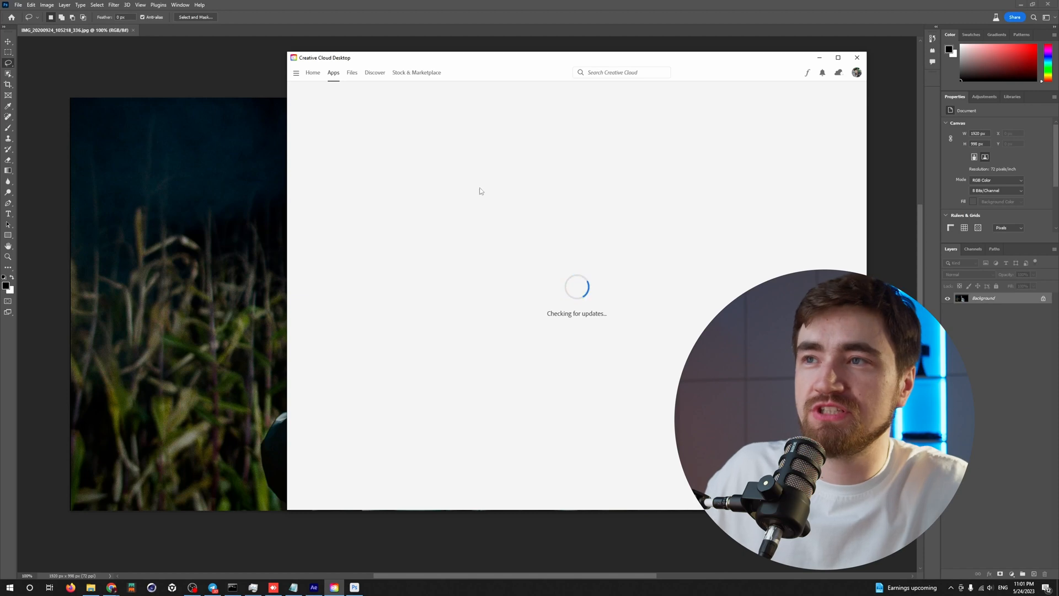
mouse_move(537, 196)
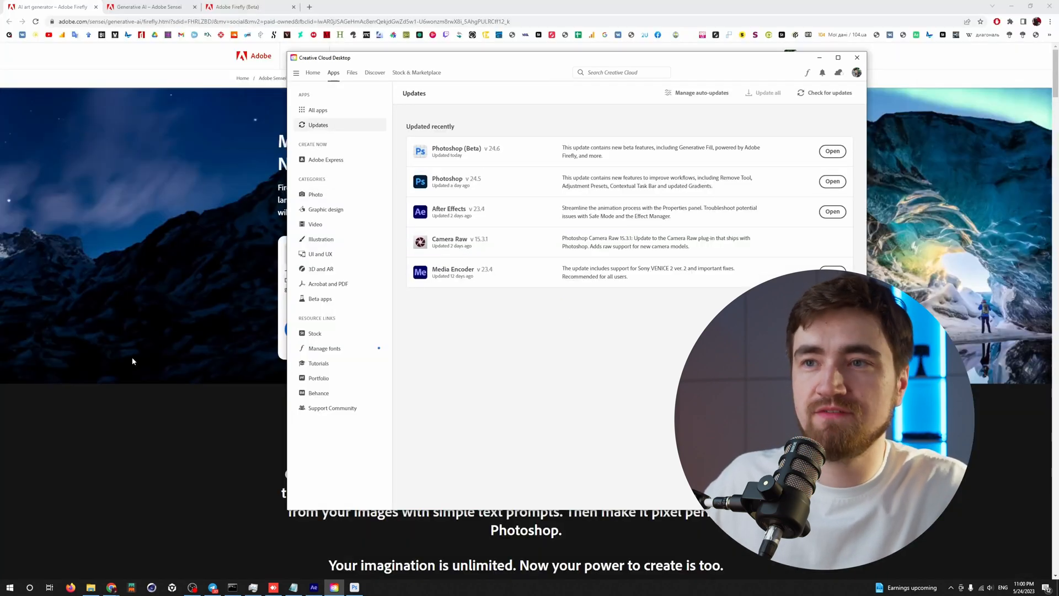
left_click(856, 57)
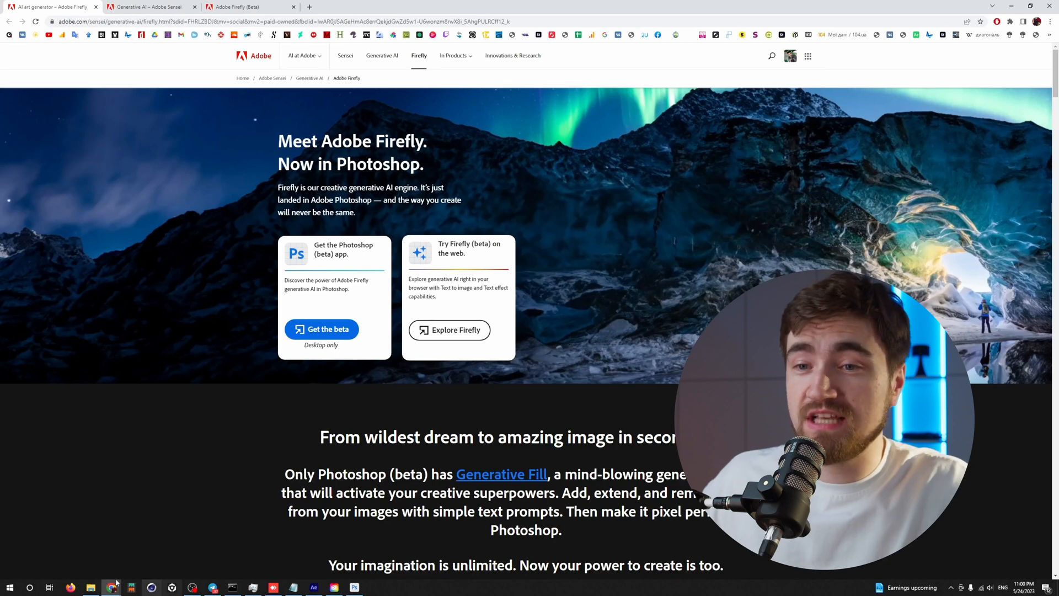
- Open the recent cornfield portrait JPG from the home screen, keeping it without colour management
left_click(353, 587)
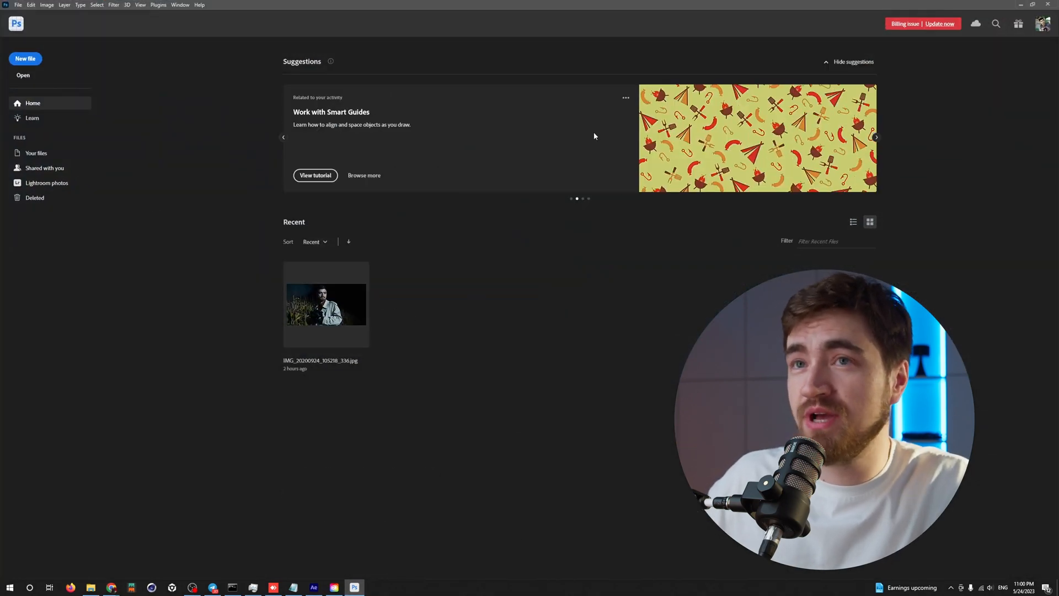
double_click(325, 313)
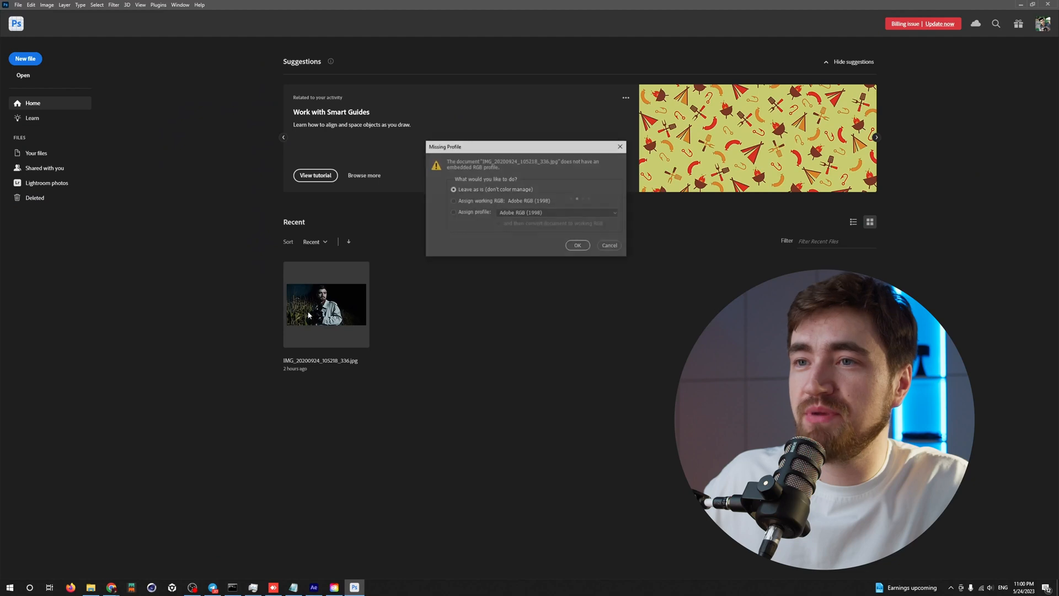
left_click(577, 245)
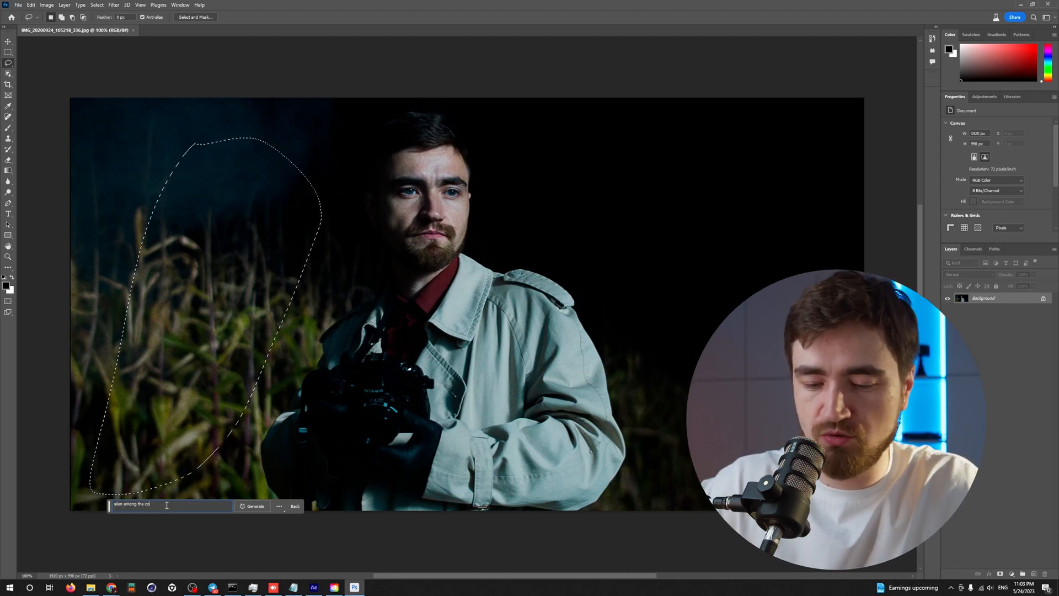
- Generate a figure in the selected corn left of the man and cycle variations to a blurry boy in blue
left_click(254, 505)
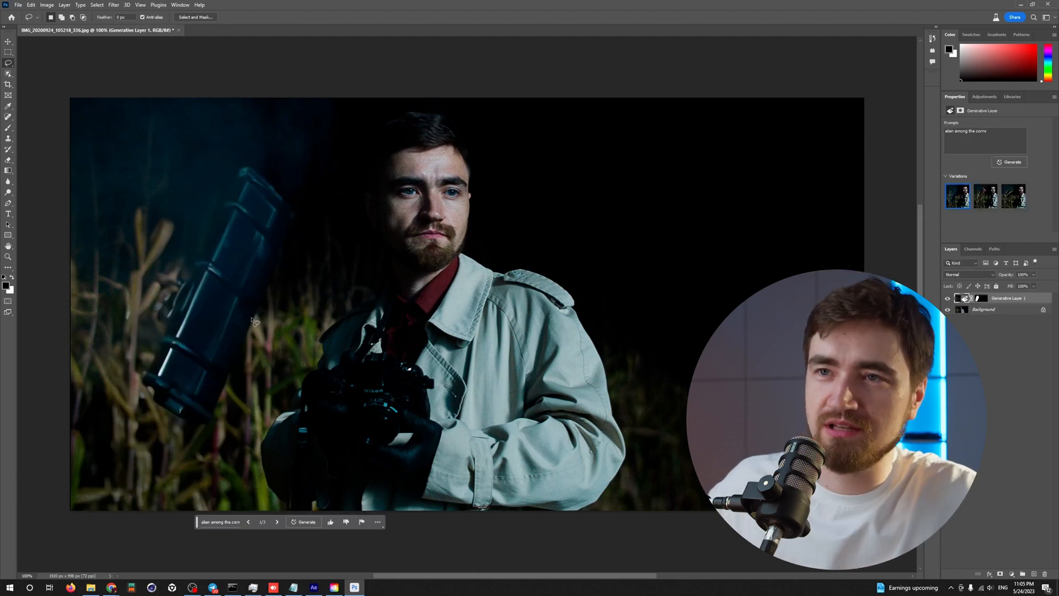
left_click(275, 522)
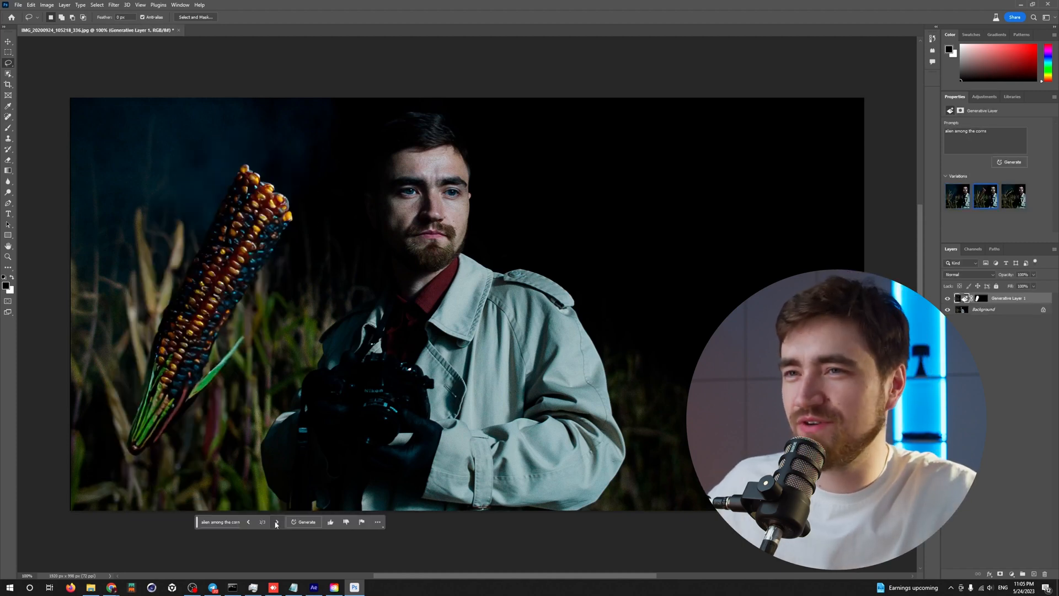
left_click(276, 521)
type("aggressive teenager")
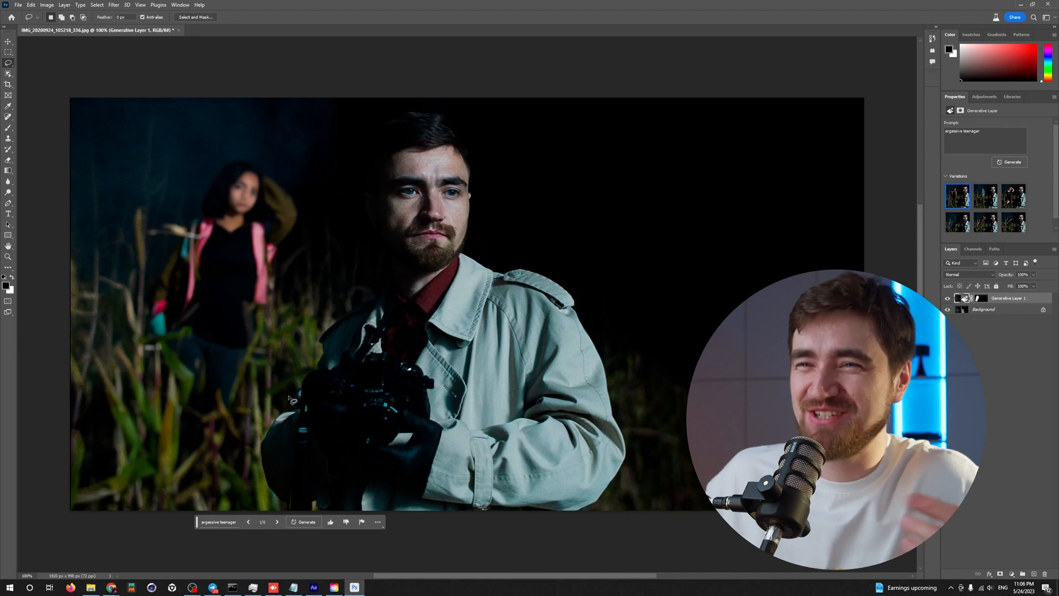
left_click(276, 520)
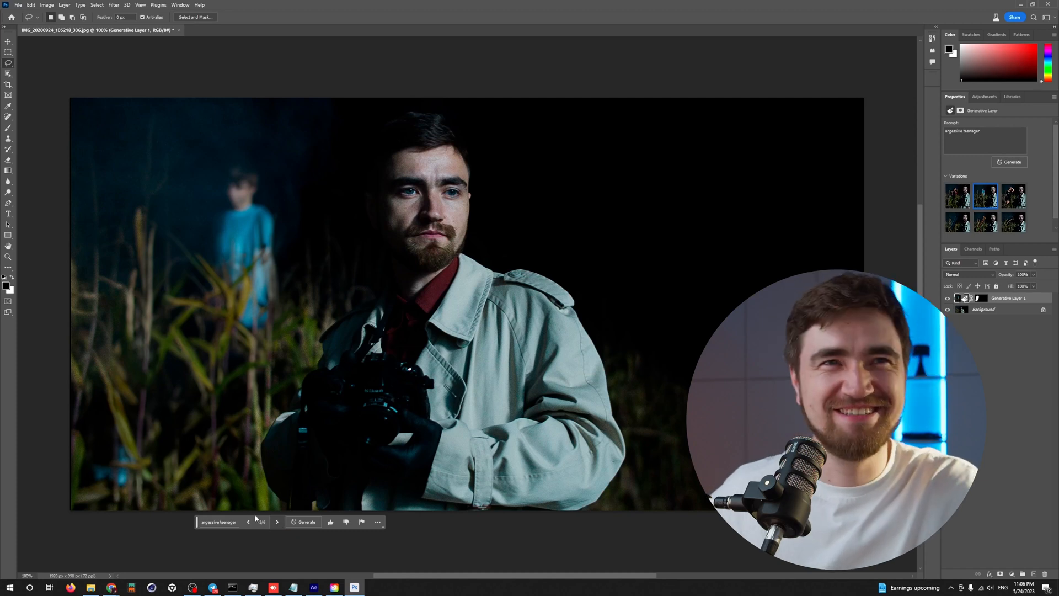
left_click(273, 522)
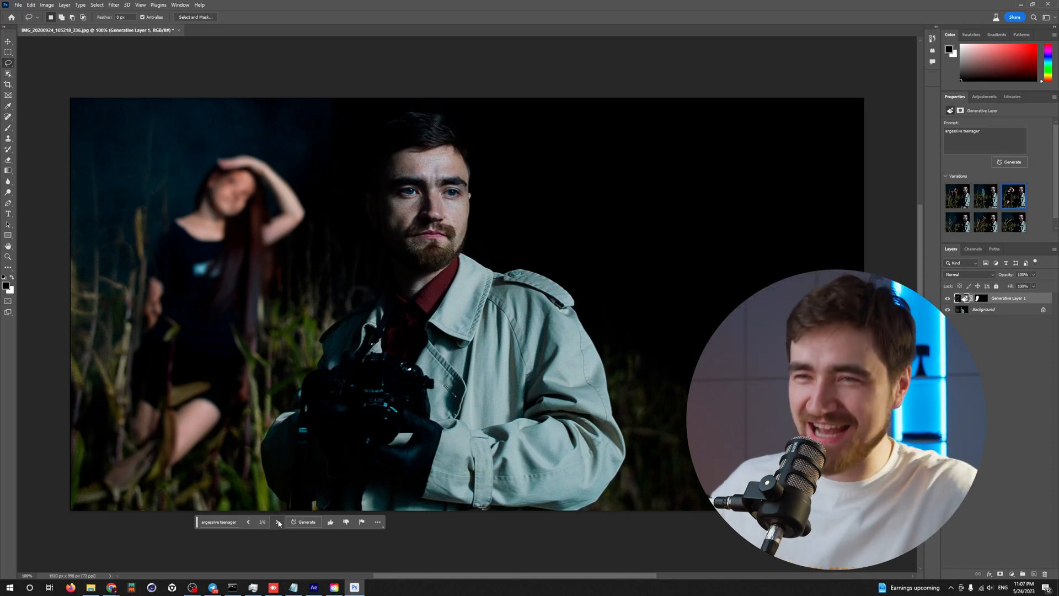
left_click(977, 297)
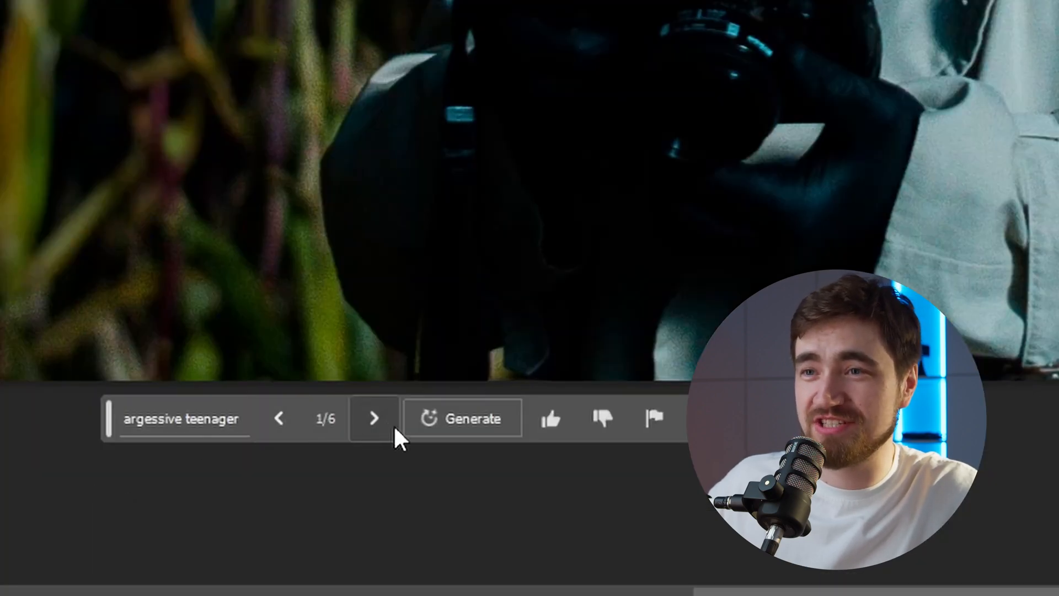
mouse_move(375, 419)
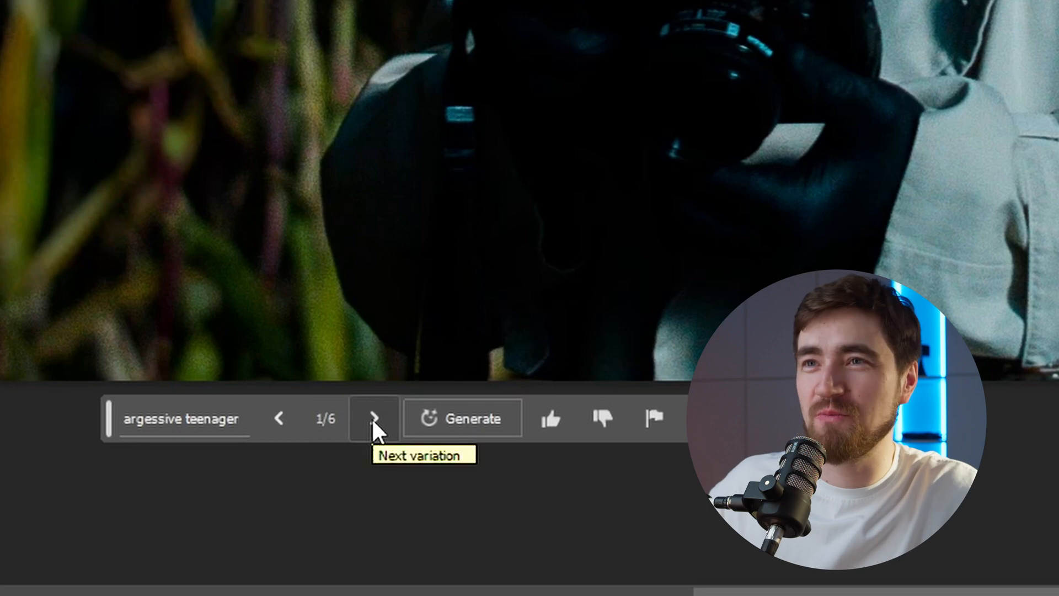
left_click(376, 419)
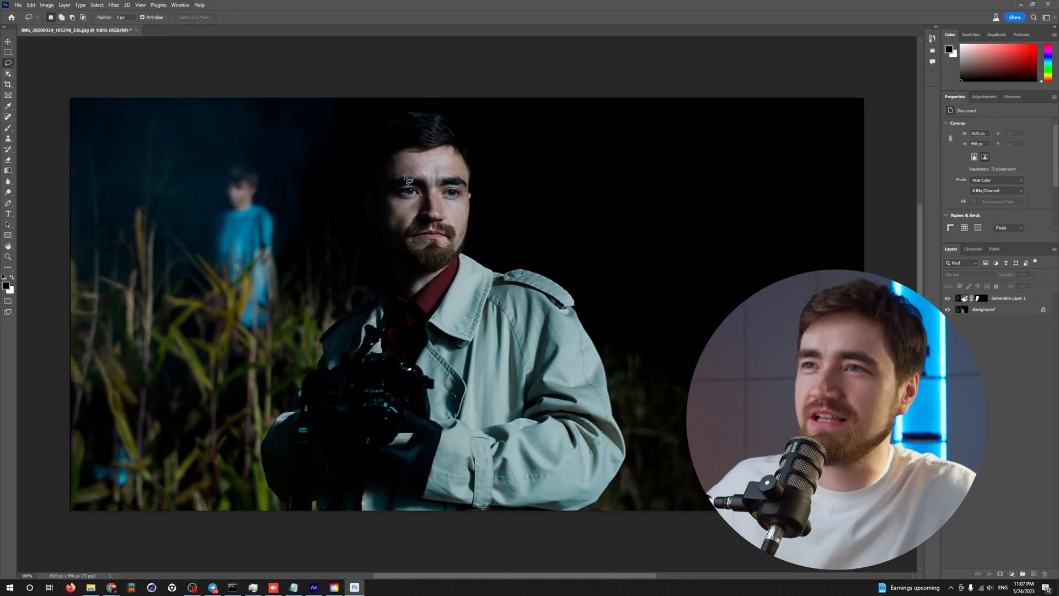
- Regenerate the area around the man's eyes and a patch on the right lens with empty-prompt Generative Fill
left_click_drag(405, 178, 493, 209)
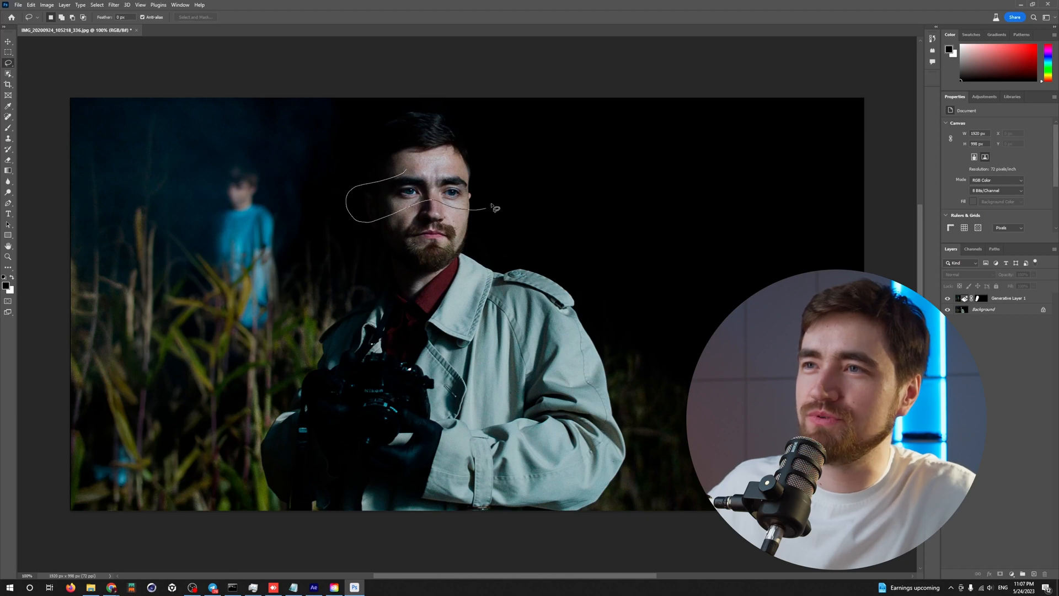
left_click(431, 236)
type("glasses")
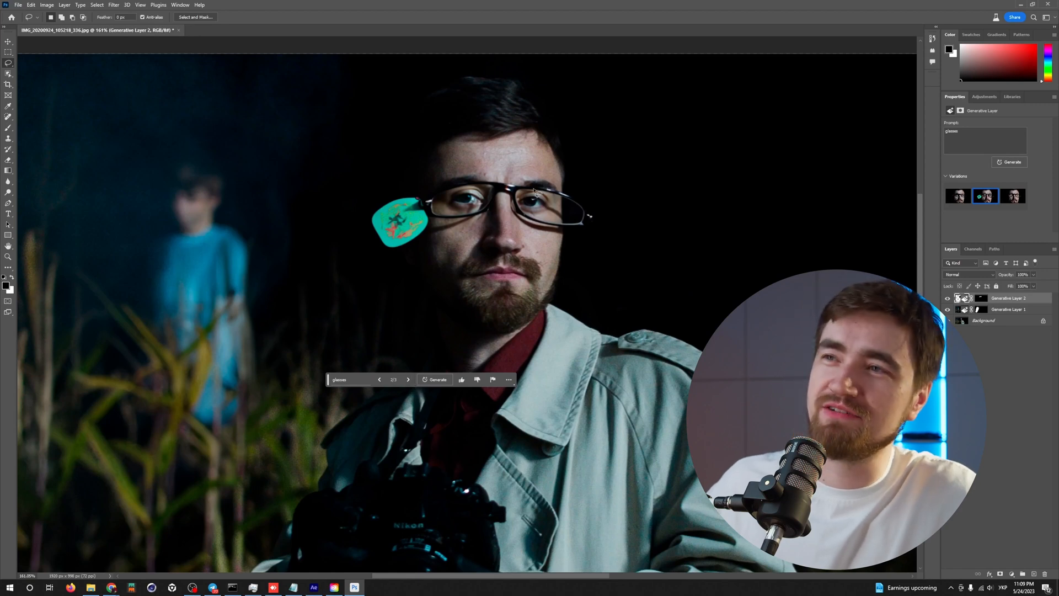
mouse_move(407, 334)
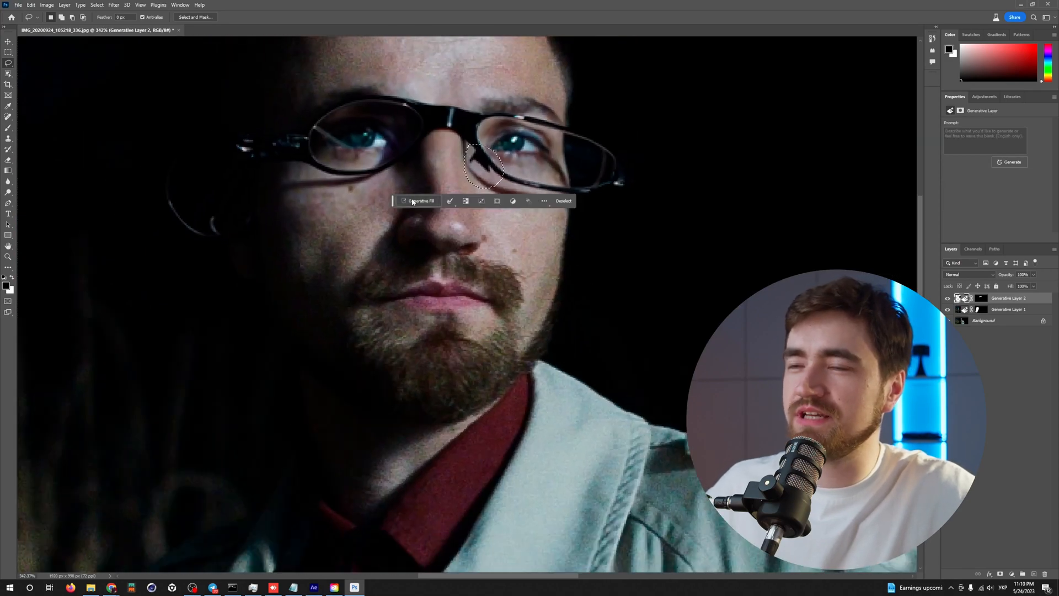
left_click(417, 201)
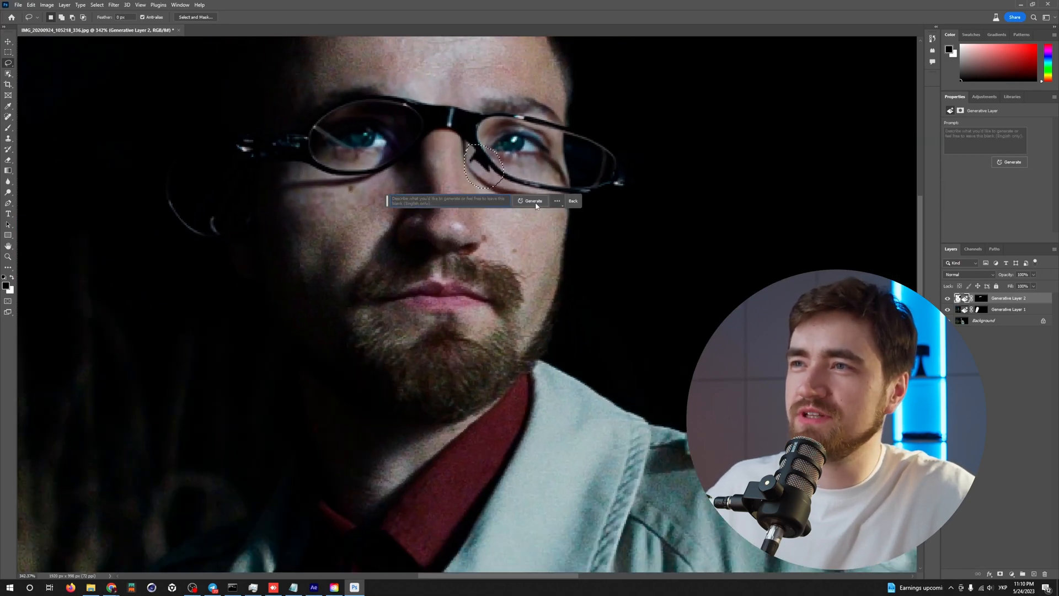
left_click(531, 201)
type("canon")
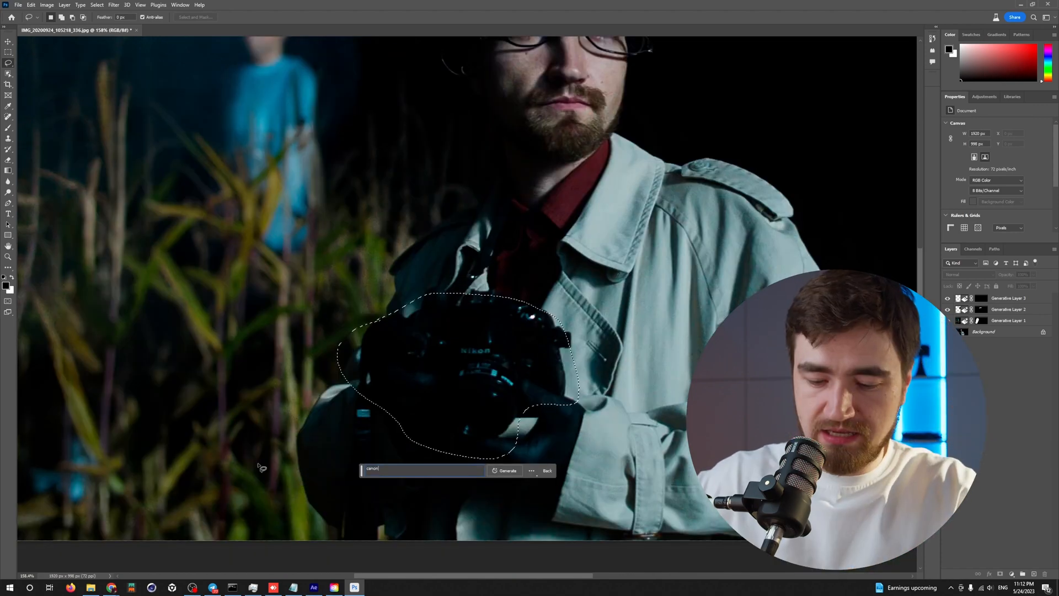
- Generate a 'canon camera' in the man's hands from the lassoed camera selection
left_click(505, 470)
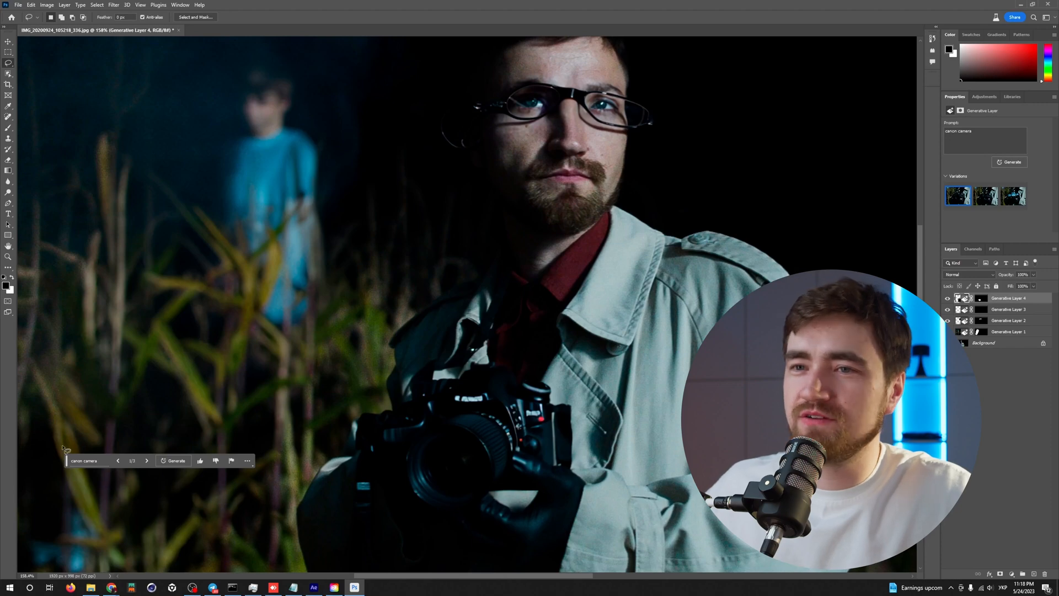
left_click(146, 460)
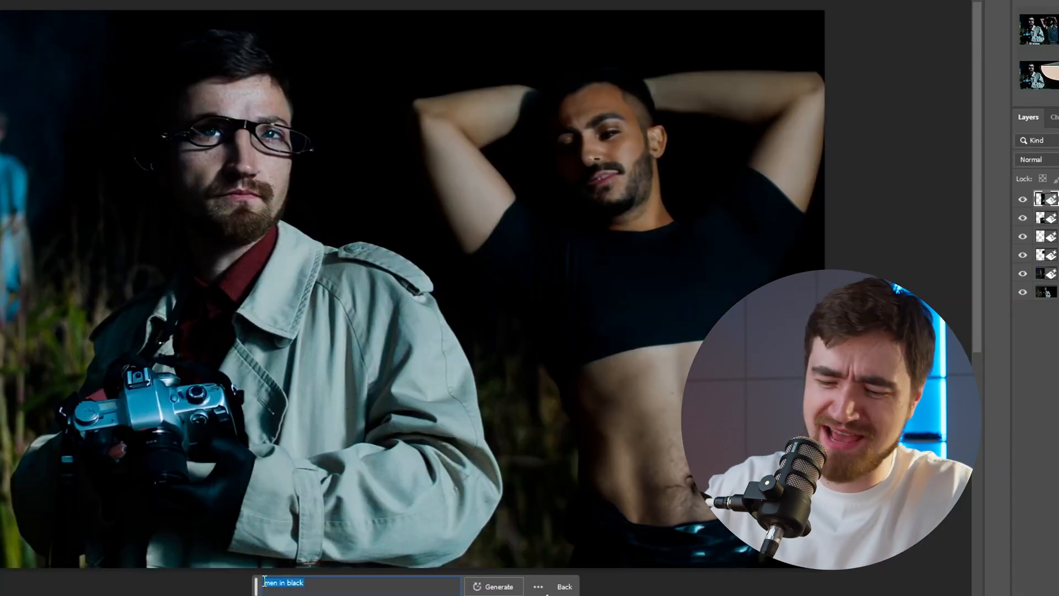
type("girl in")
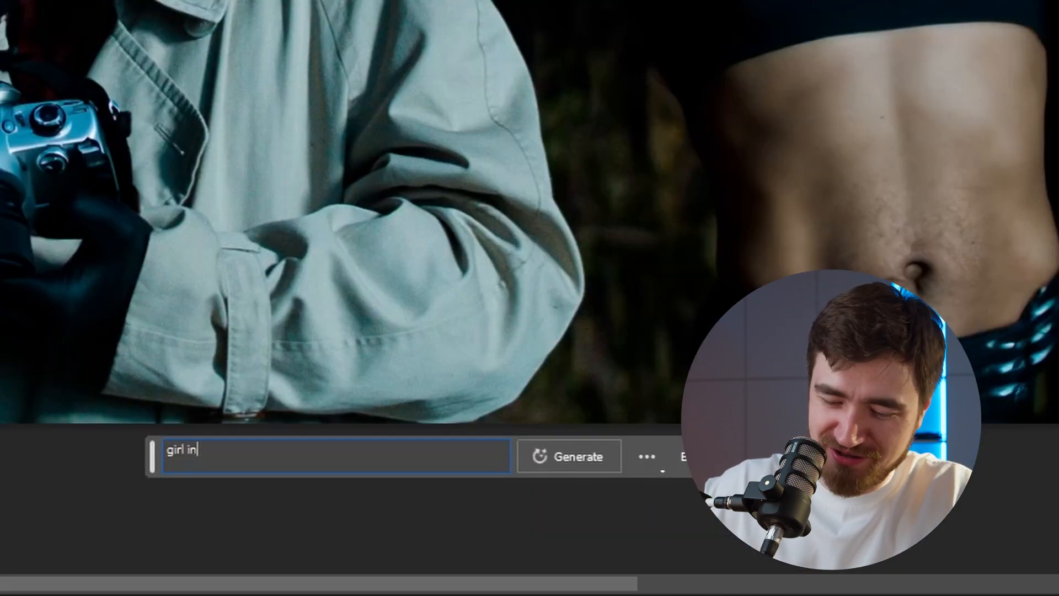
type("bla")
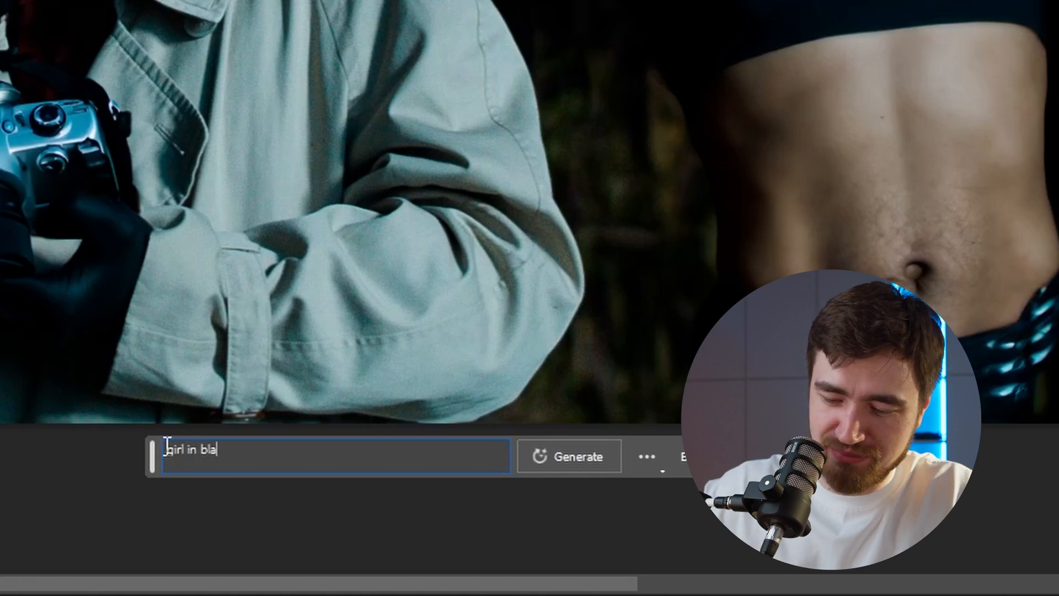
left_click(569, 457)
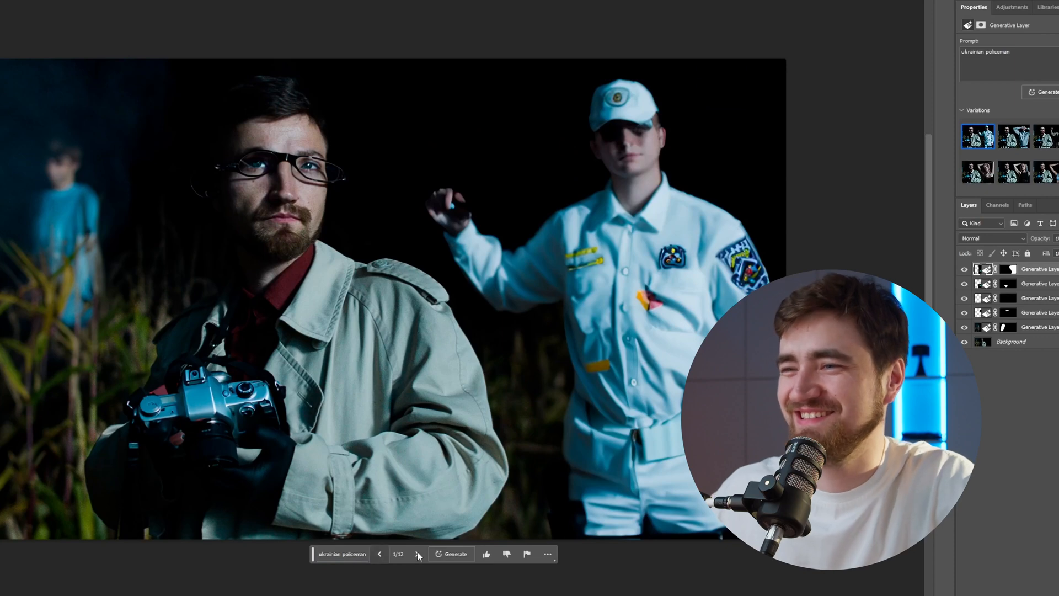
left_click(419, 569)
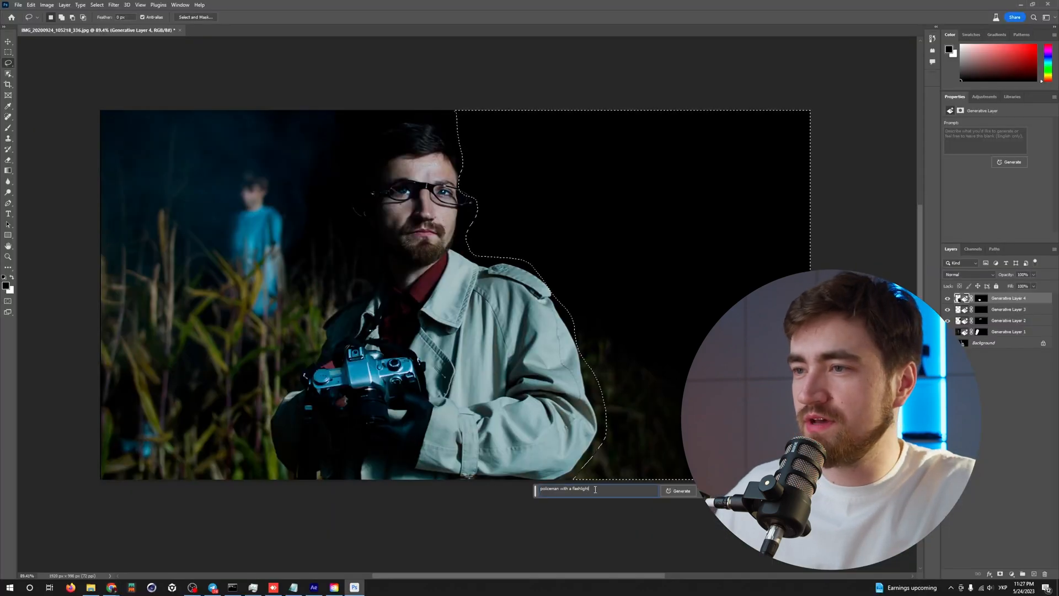
- Generate a 'policeman with a flashlight' right of the man and browse its three variations
left_click(678, 491)
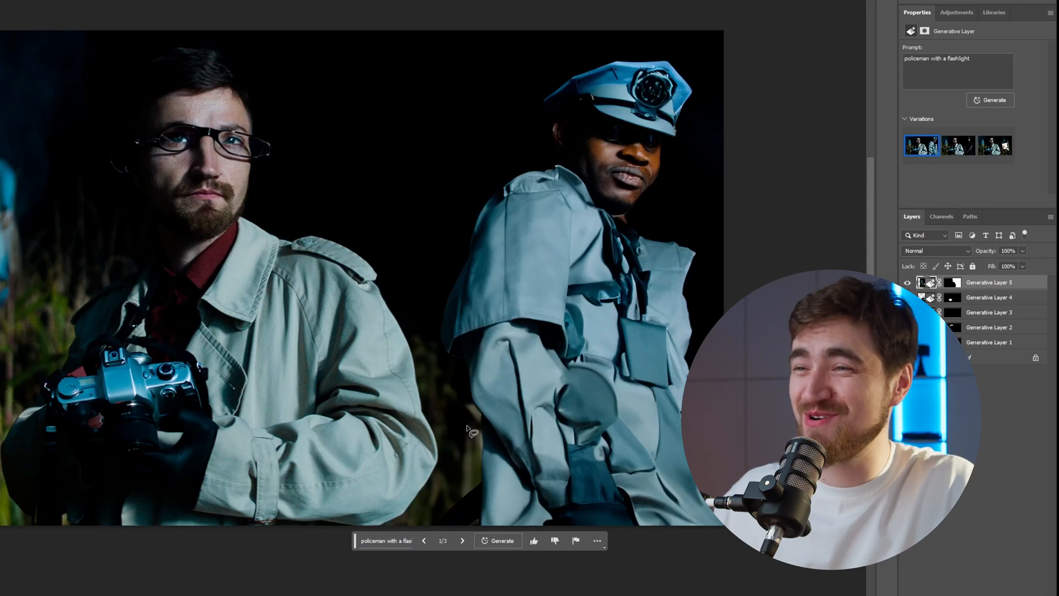
left_click(461, 541)
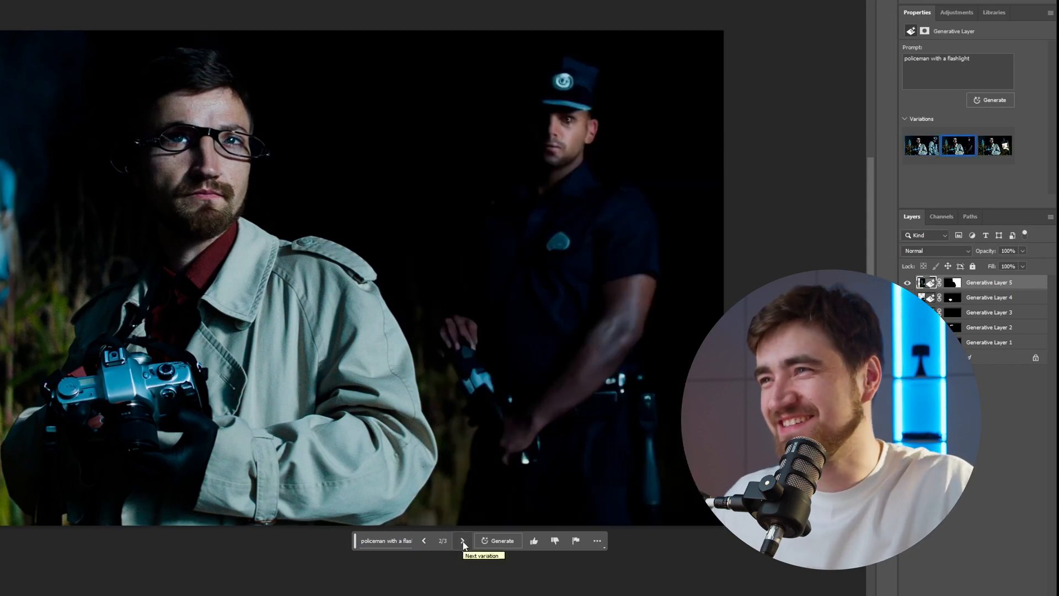
left_click(461, 540)
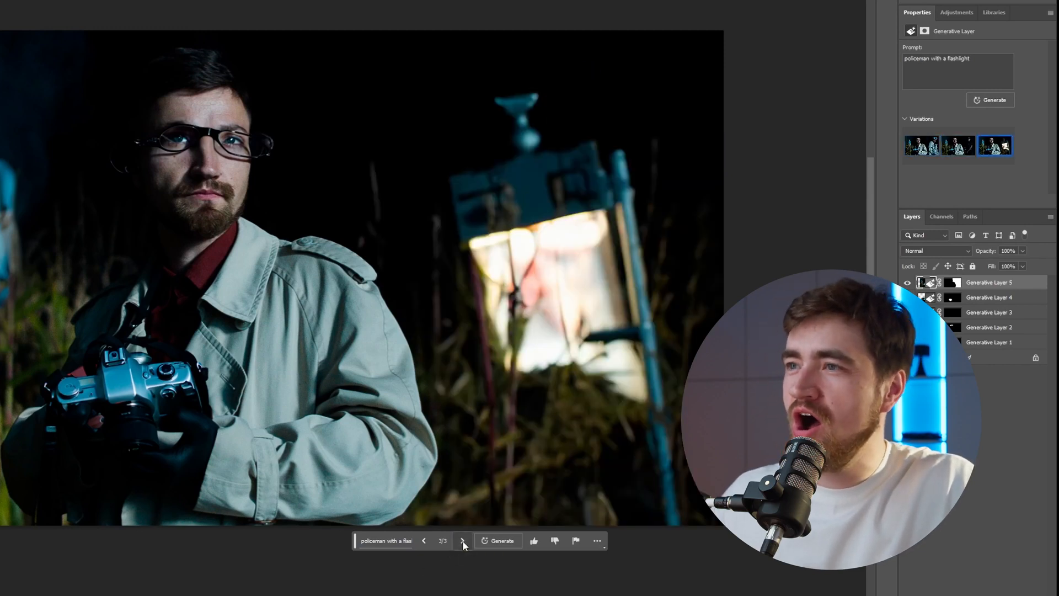
left_click(997, 145)
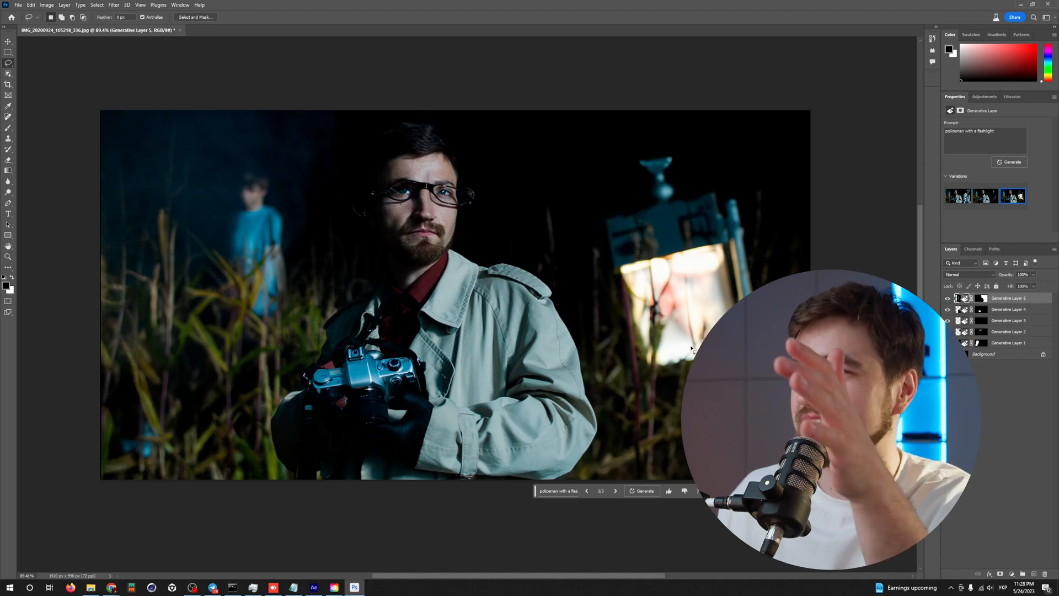
- Generate a 'cool police hat' over the area above the man's head
left_click(616, 506)
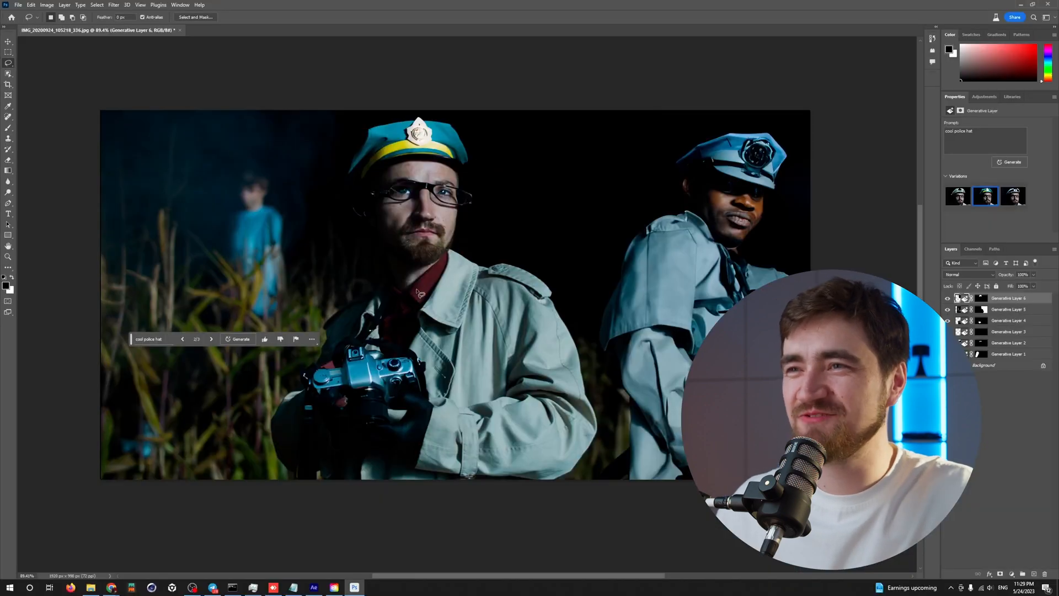
left_click(1014, 196)
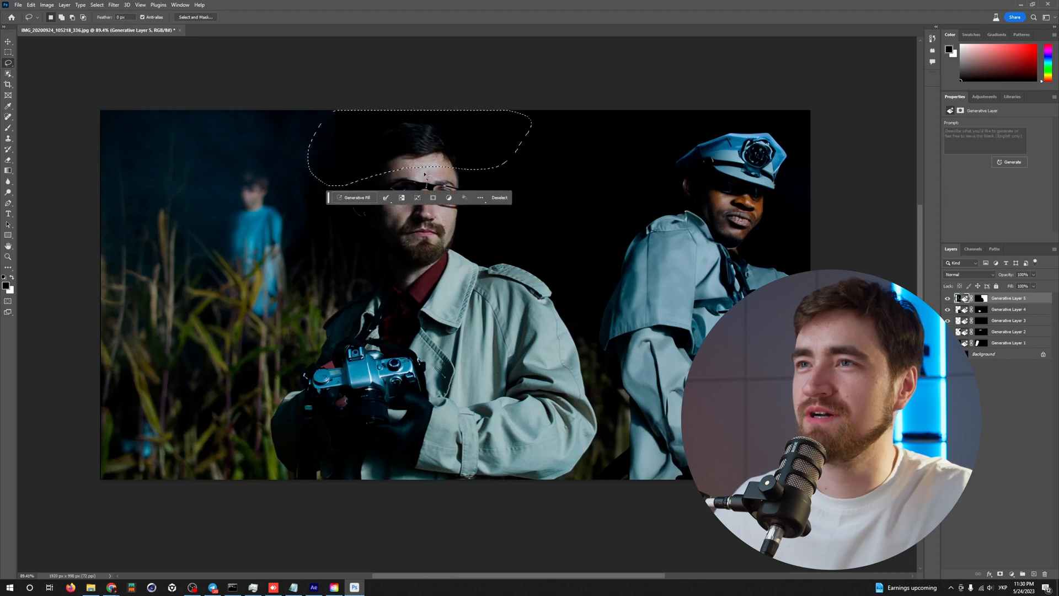
- Regenerate the area above the head as a white police cap and switch the right-side layer's variation
left_click(355, 198)
type("cool police hat")
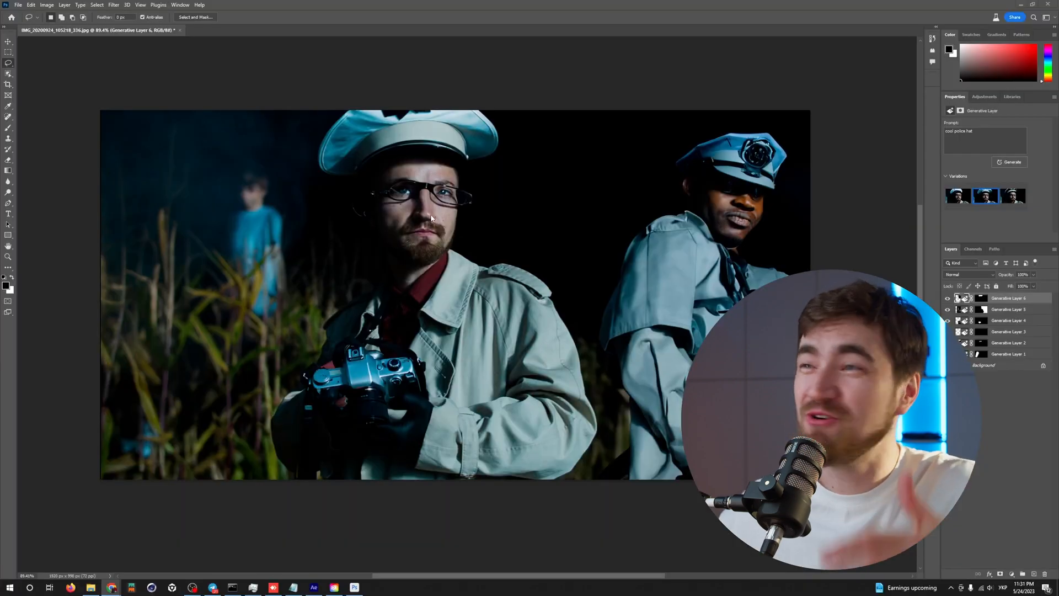
left_click(1013, 309)
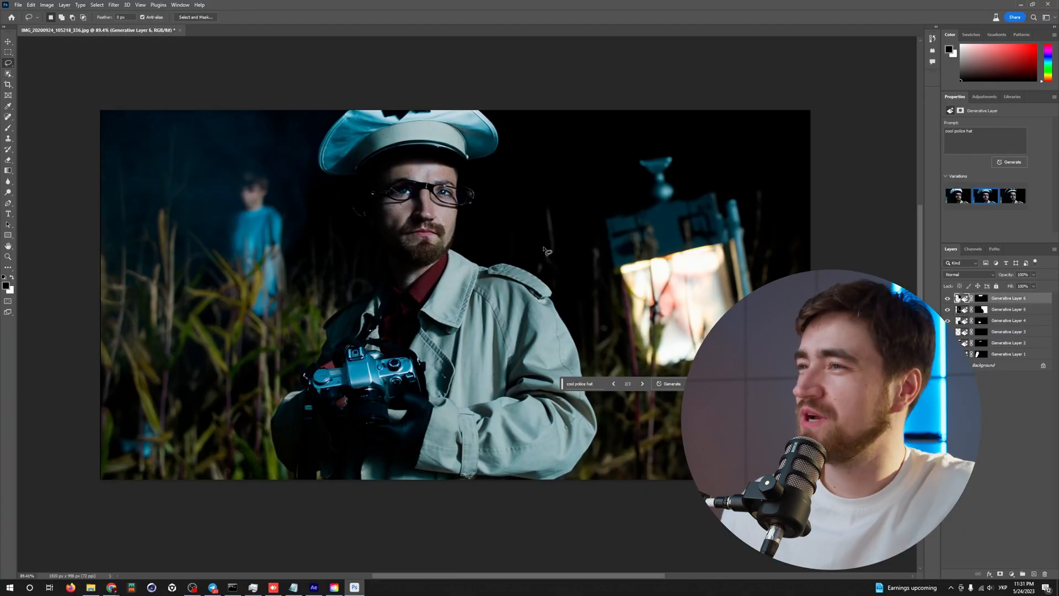
left_click(613, 384)
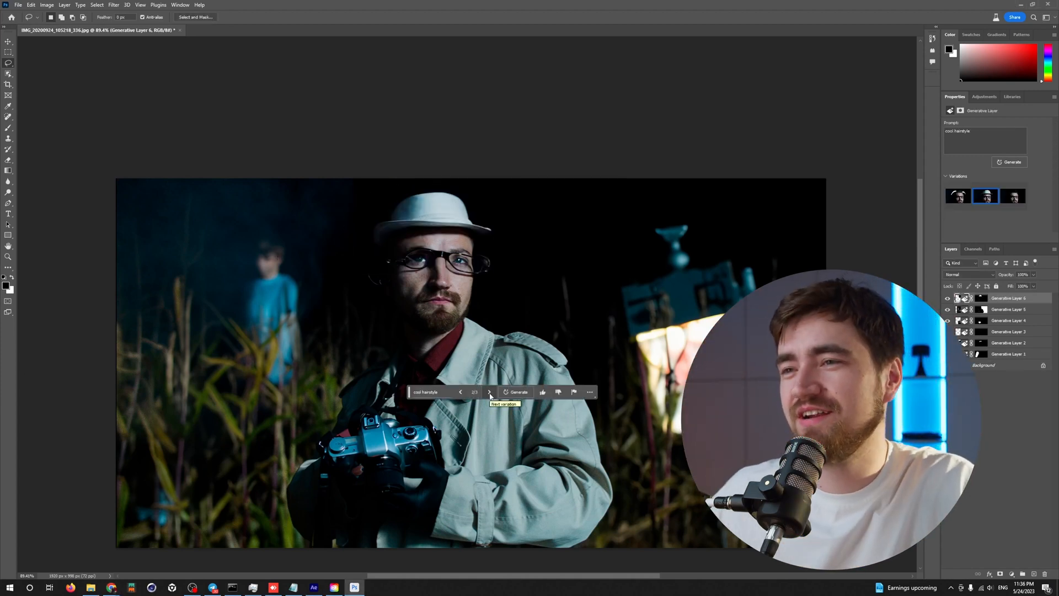
- Pick the next 'cool hairstyle' variation and generate a glare-free patch over the right lens
left_click(490, 392)
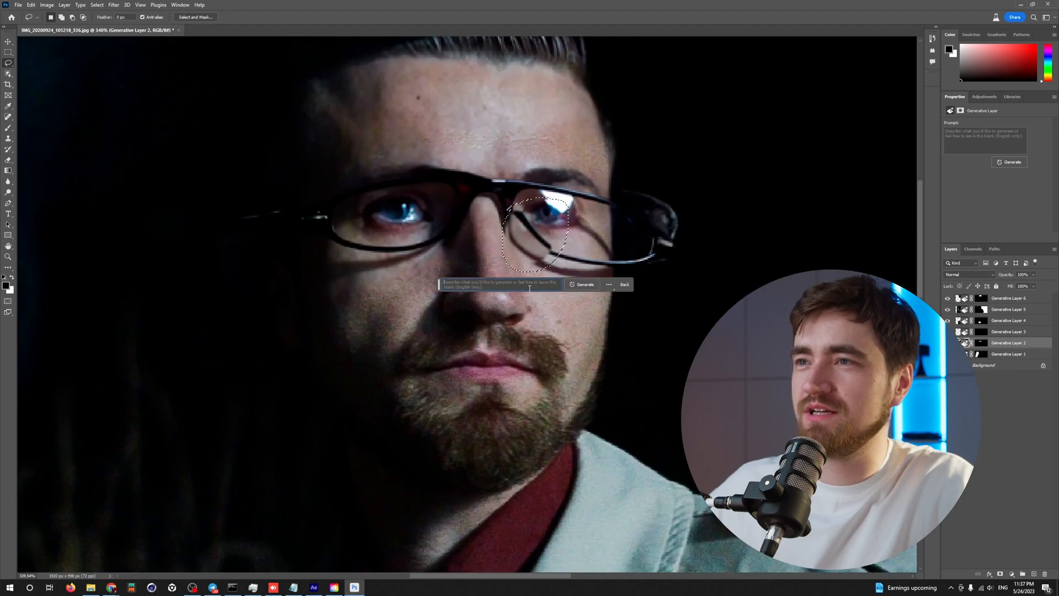
left_click(582, 285)
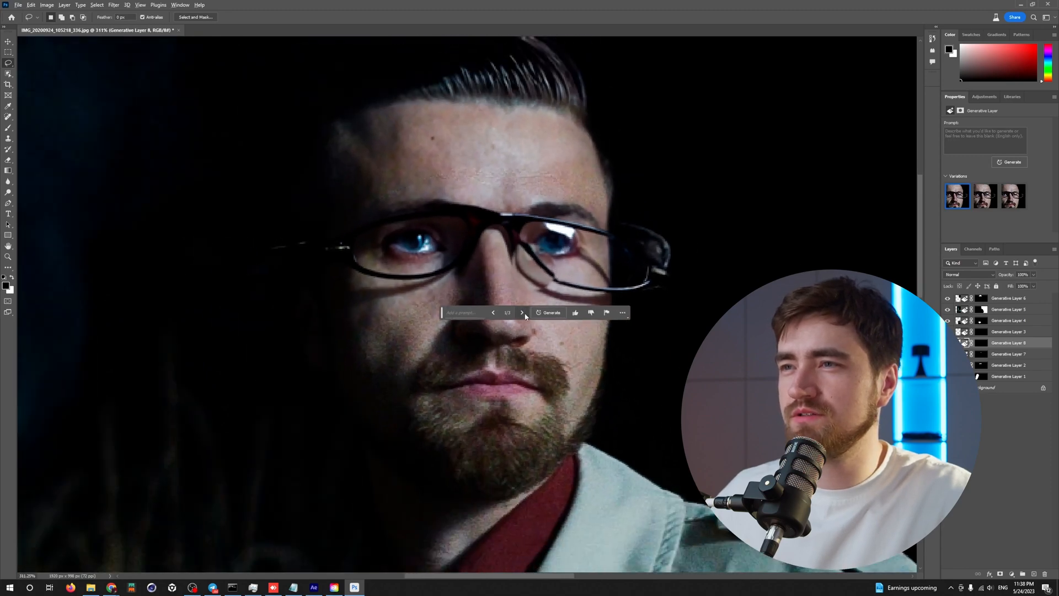
mouse_move(494, 326)
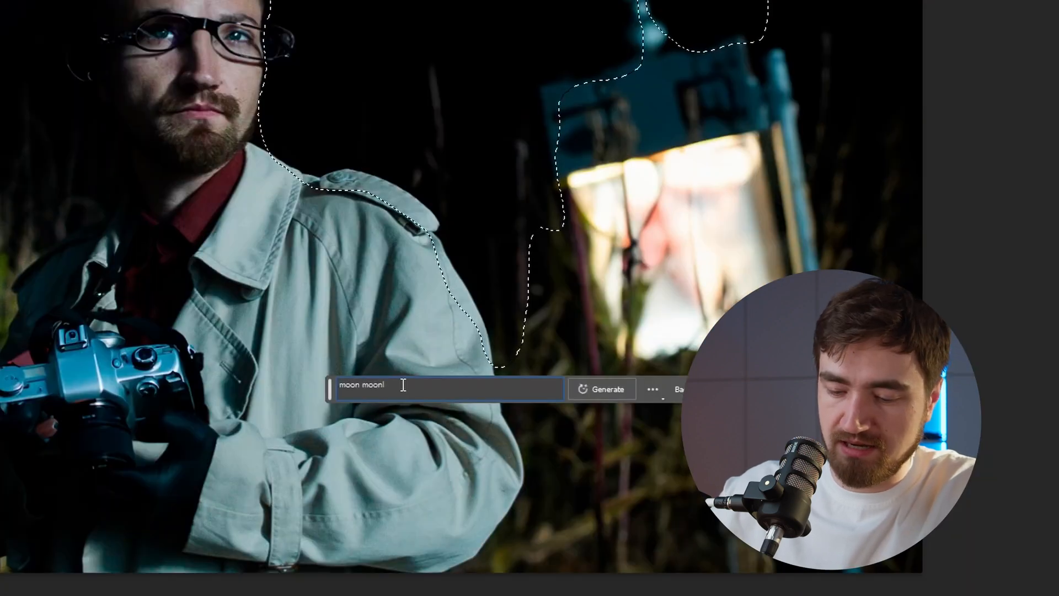
left_click(607, 388)
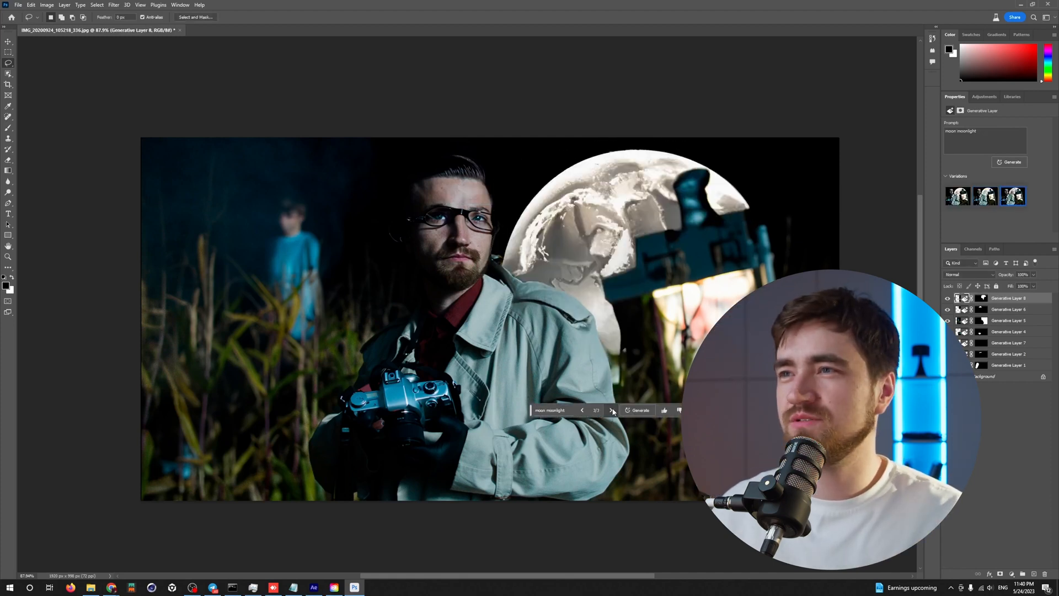
left_click(609, 409)
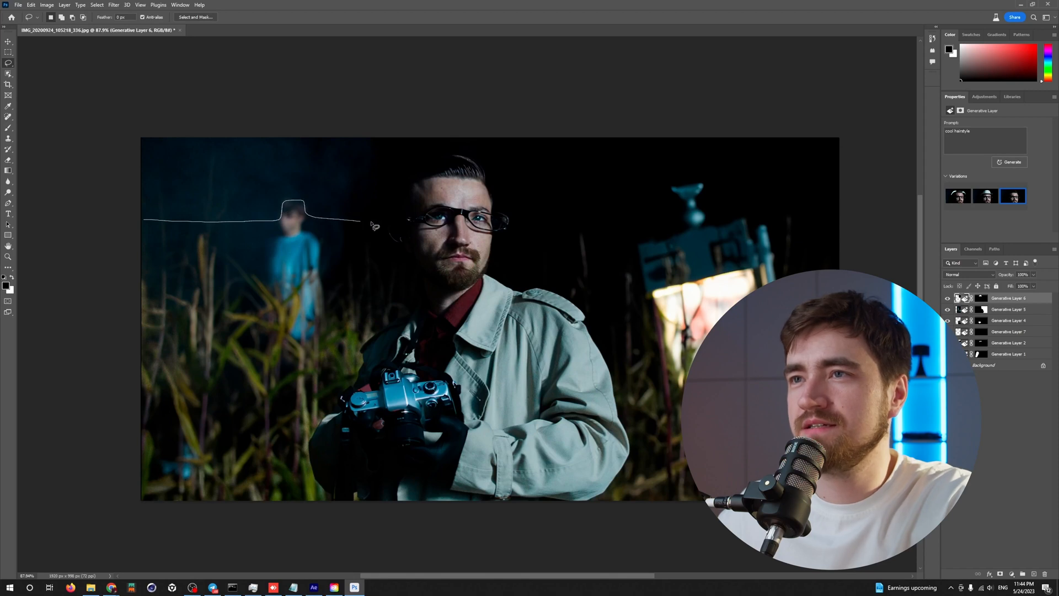
- Outline the dark sky across the top and browse the 'dawn sunrise' sky variations to a faint blue glow
left_click_drag(375, 226, 837, 223)
type("dawn sunrise with a")
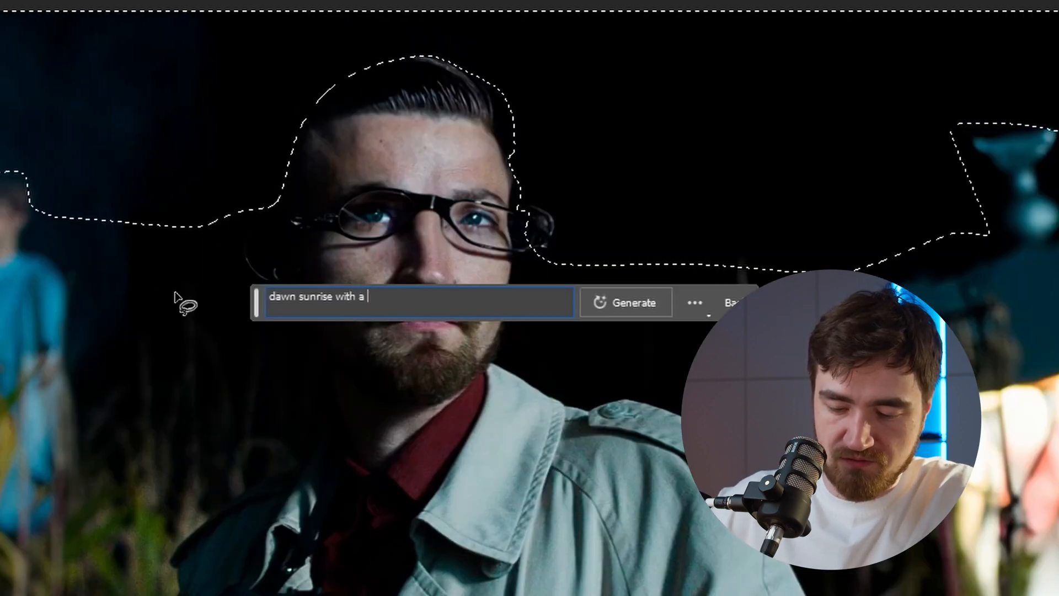
left_click(624, 301)
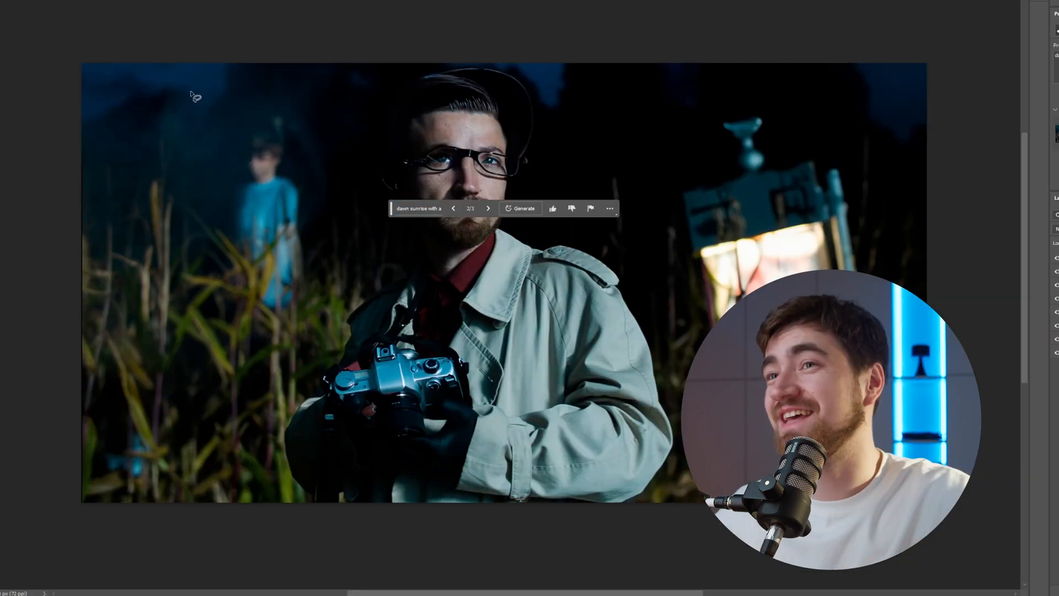
mouse_move(203, 107)
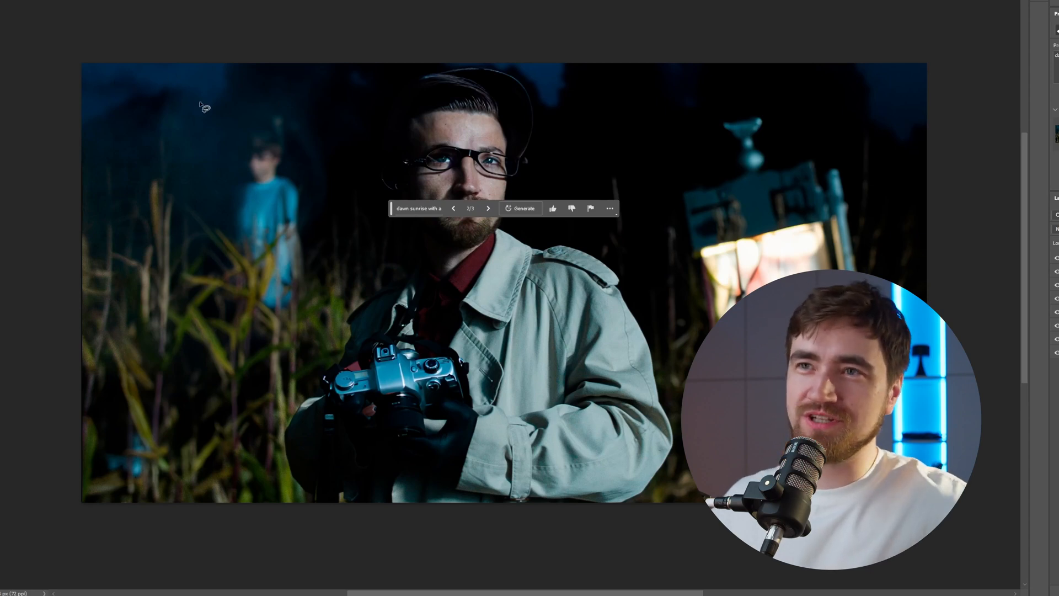
mouse_move(556, 122)
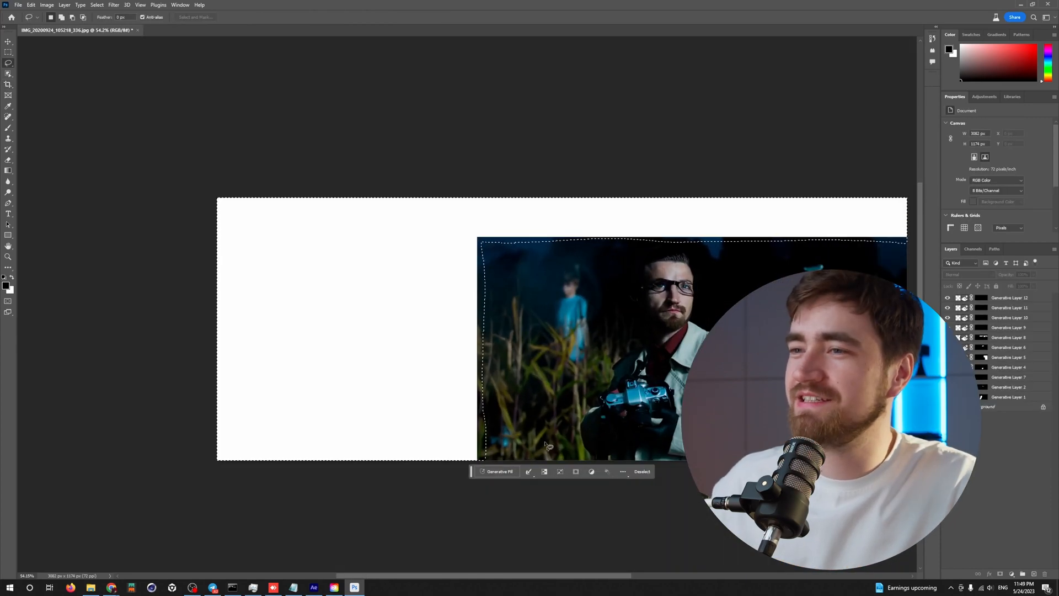
- Fill the extended blank area on the left with generated cornfield, trees and blue sky
left_click(494, 471)
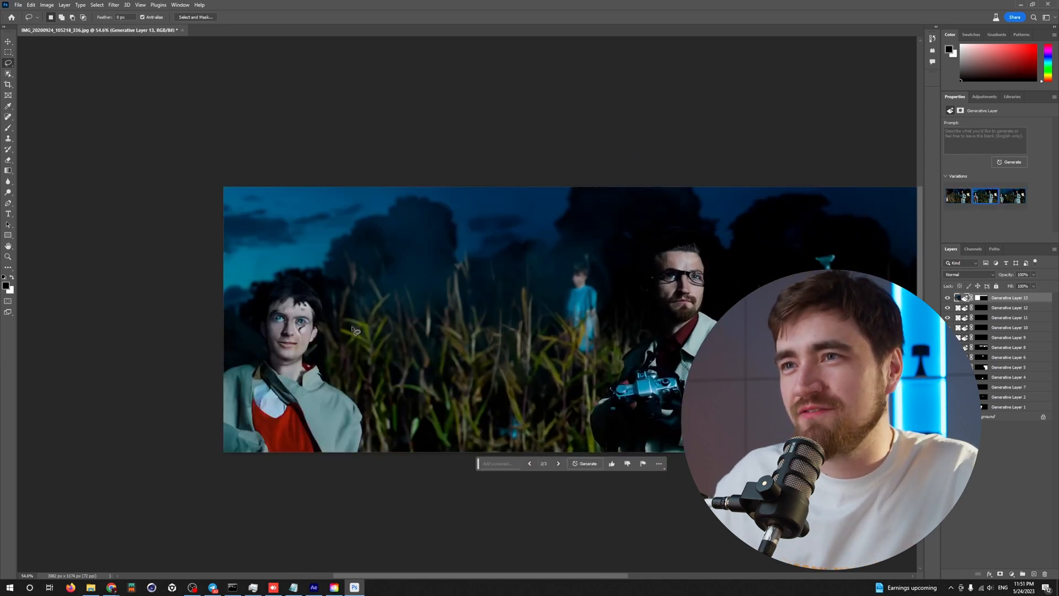
mouse_move(377, 234)
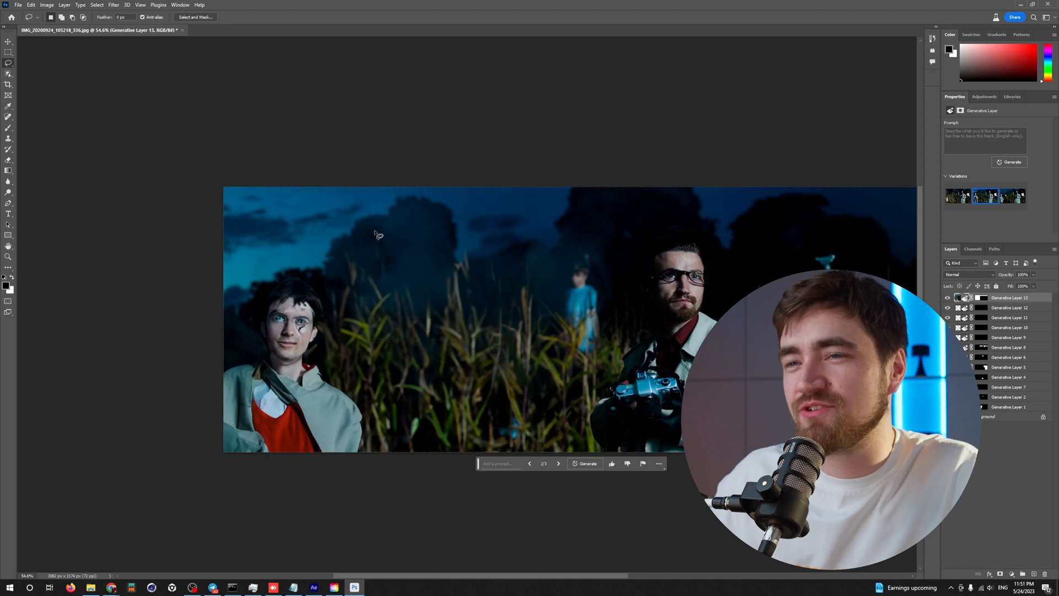
mouse_move(233, 273)
type("girl detective")
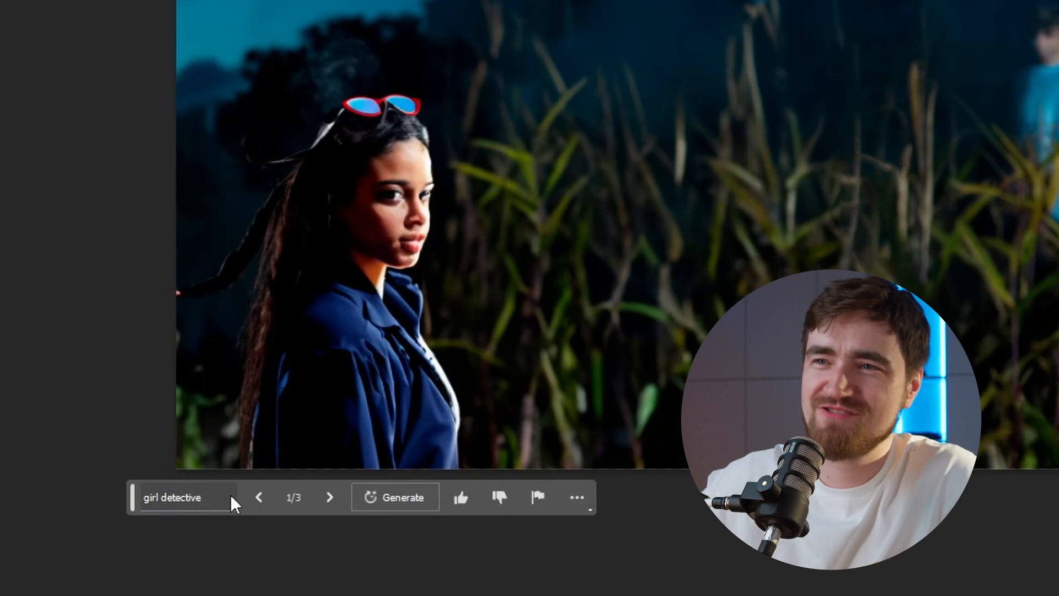
mouse_move(450, 536)
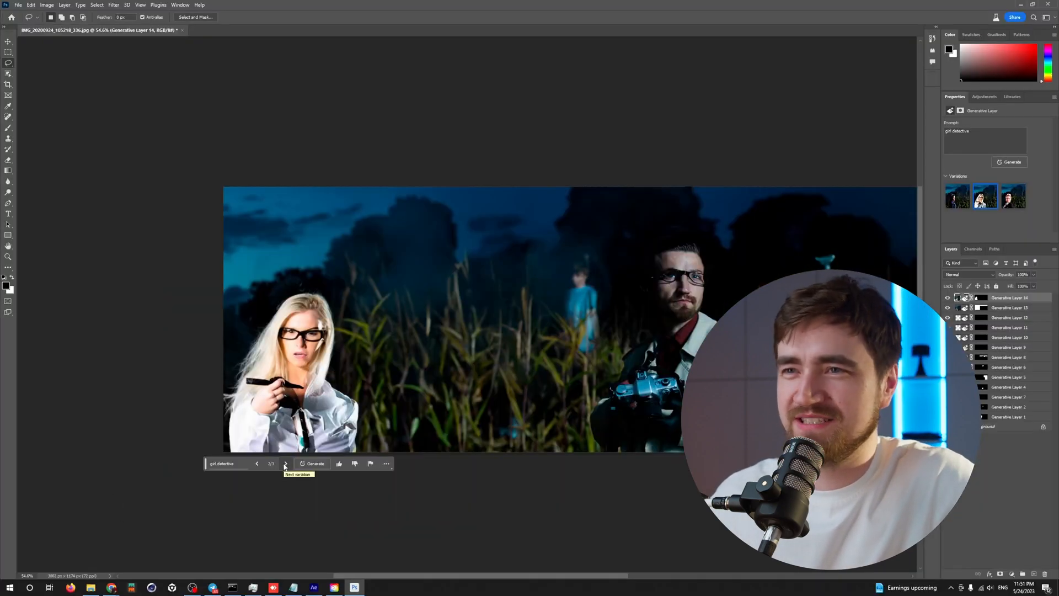
- Browse the generated detective-and-white-car variations, then begin selecting the left-edge figure
left_click(284, 464)
type("lincoln car")
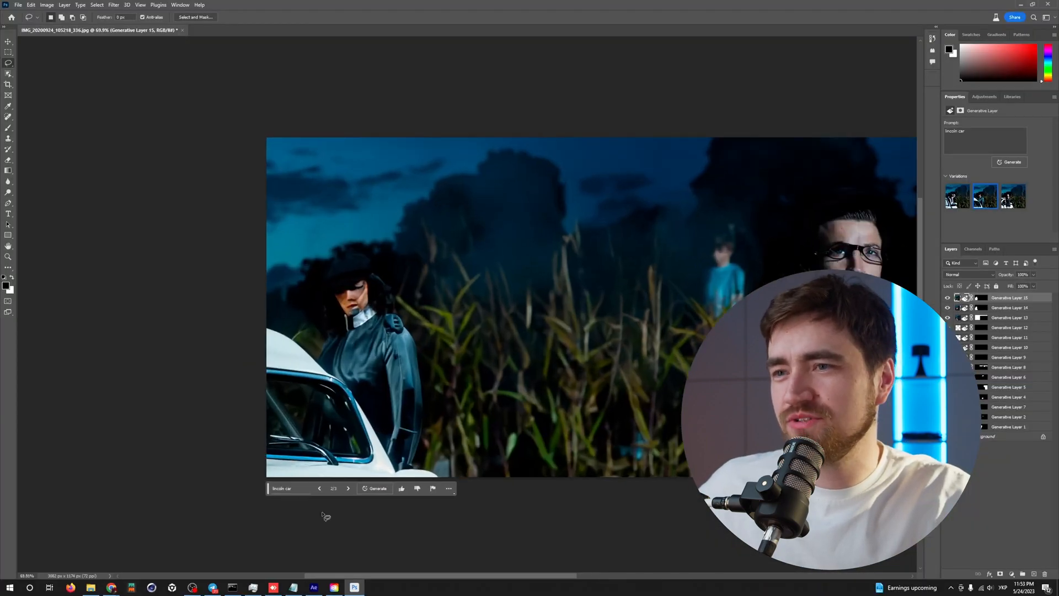
left_click(319, 488)
type("radioactive be")
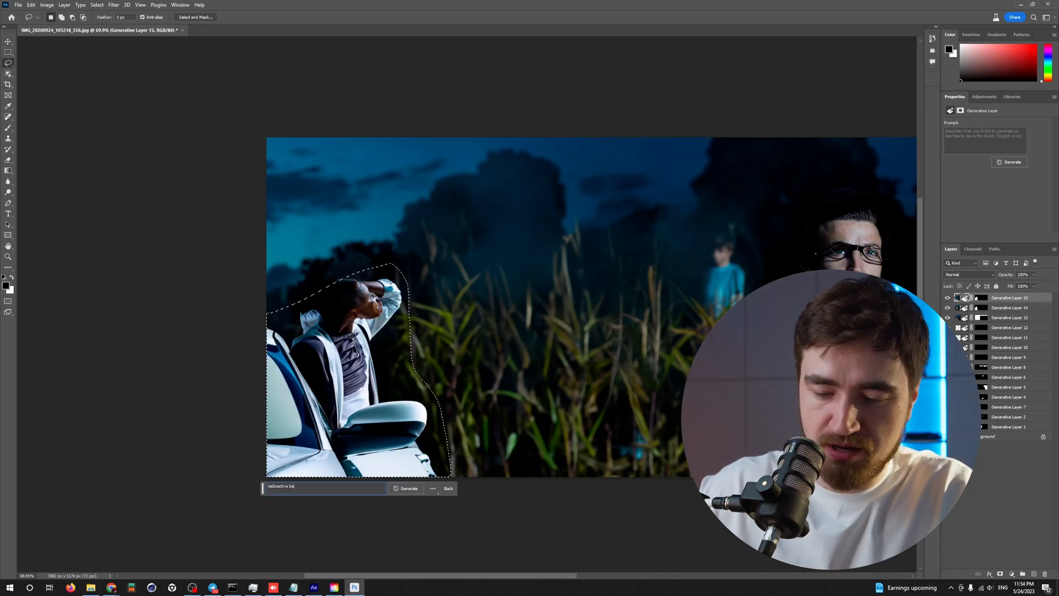
- Generate rusty radioactive barrels at the left edge and cycle through figure and giant-footprint variations
left_click(408, 487)
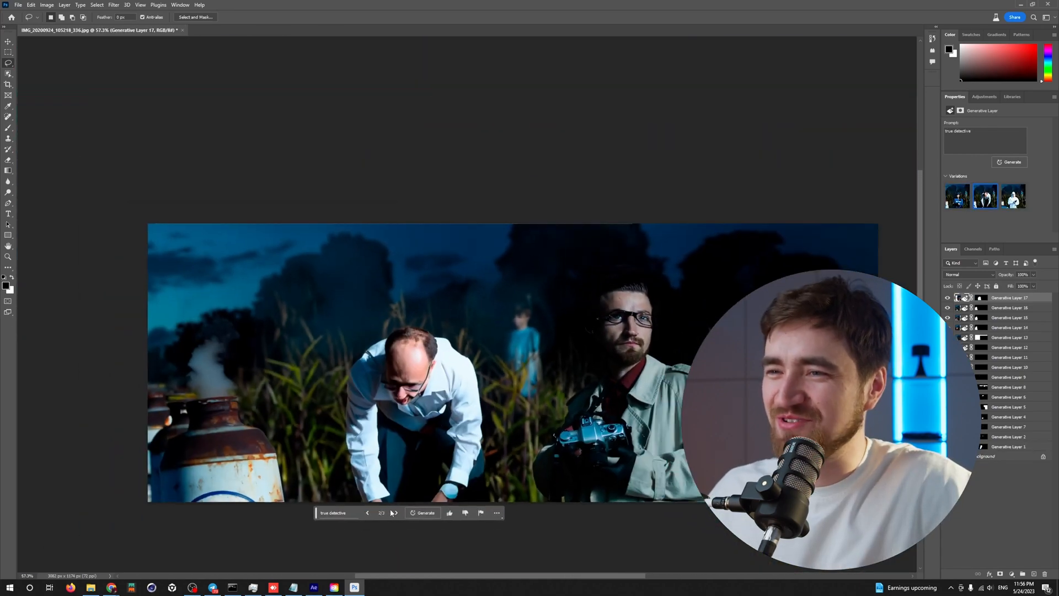
left_click(395, 511)
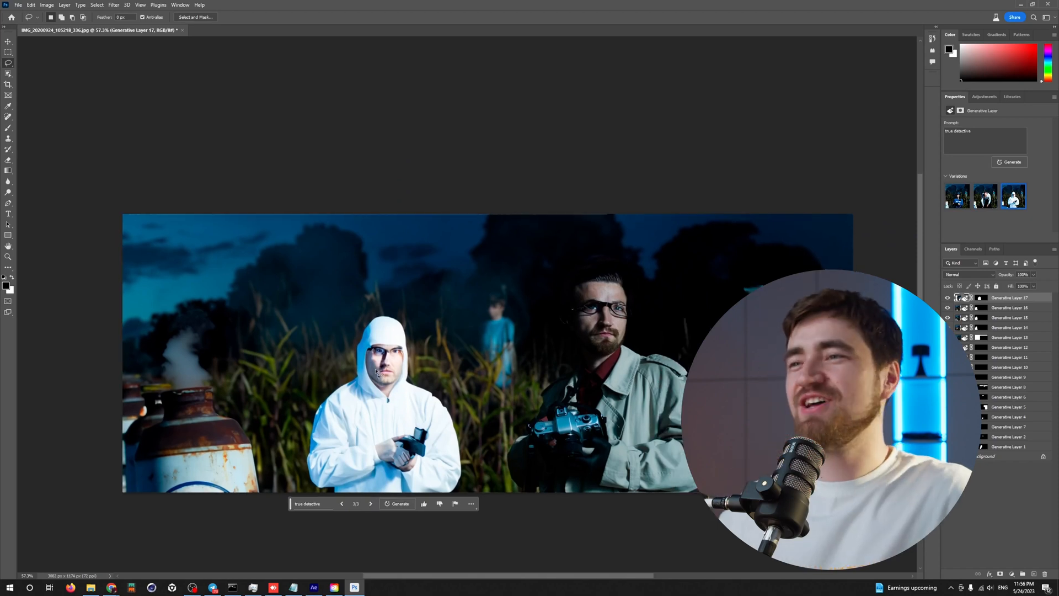
left_click(1009, 162)
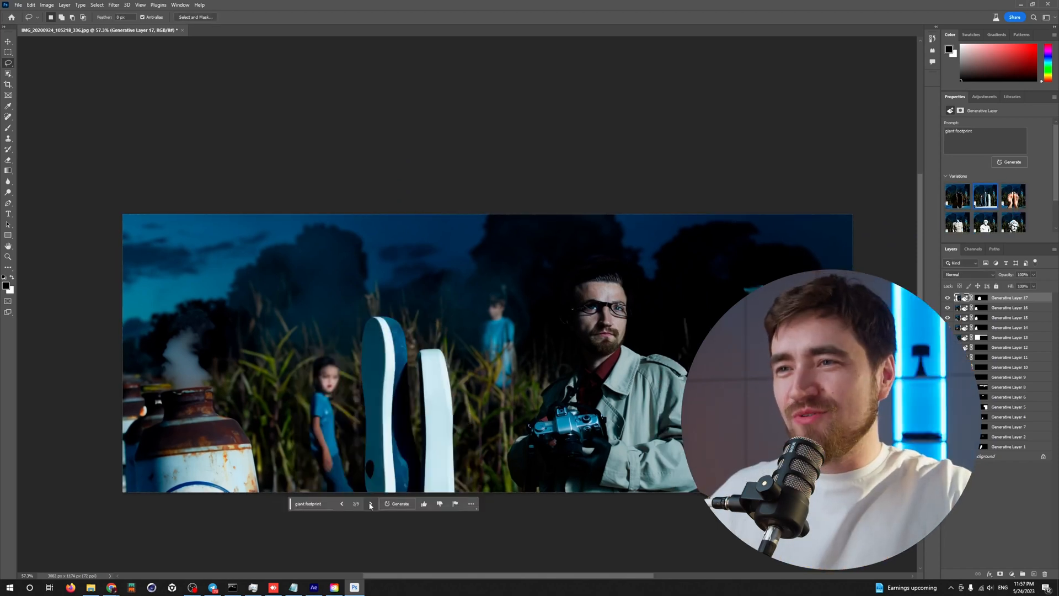
left_click(371, 503)
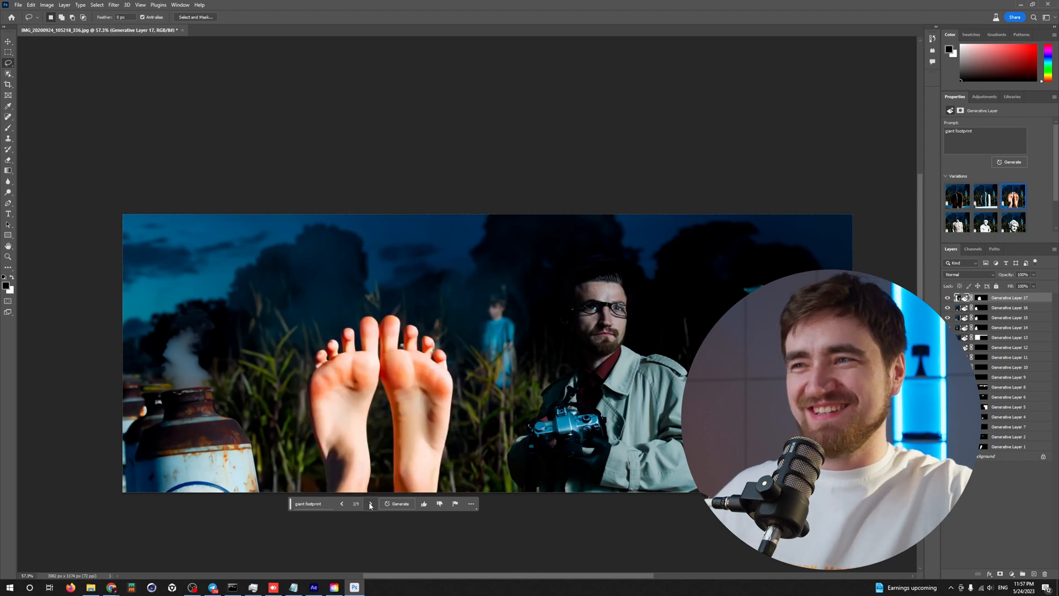
left_click(371, 502)
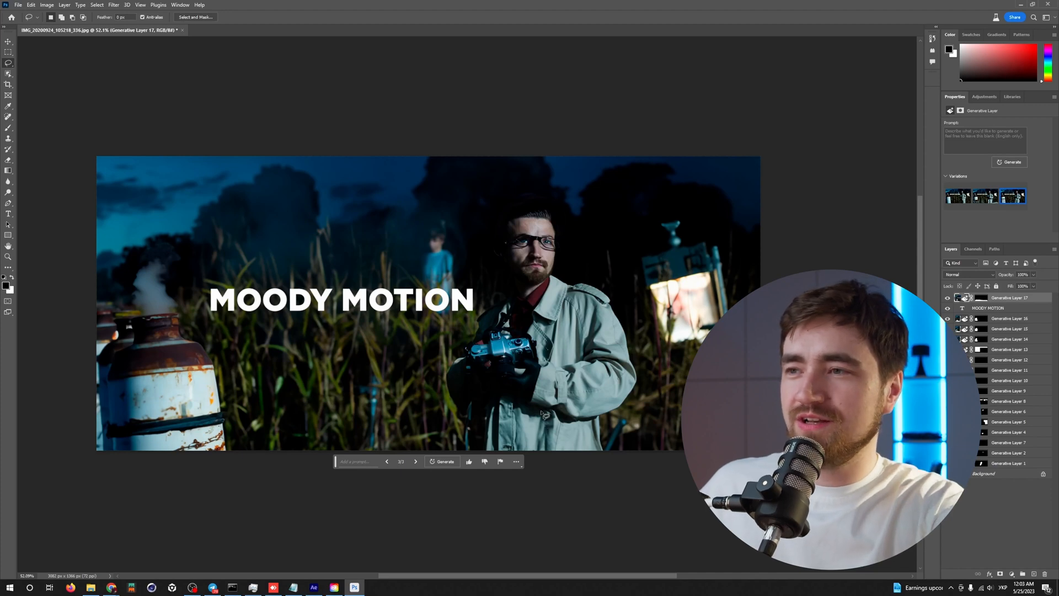
- Settle on a radioactive barrels variation and add the 'MOODY MOTION' title text
left_click(386, 461)
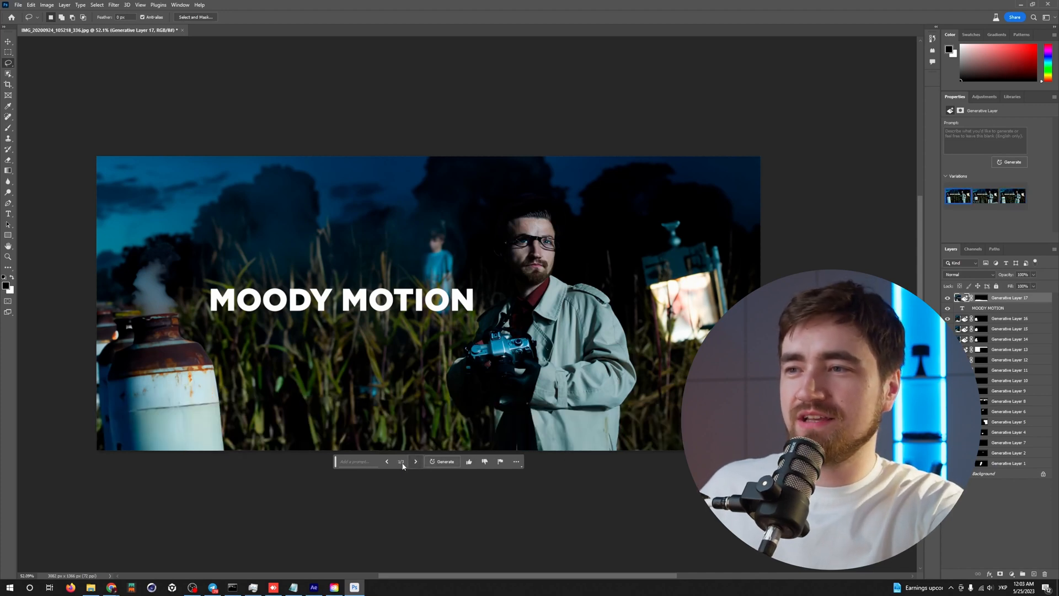
left_click(415, 461)
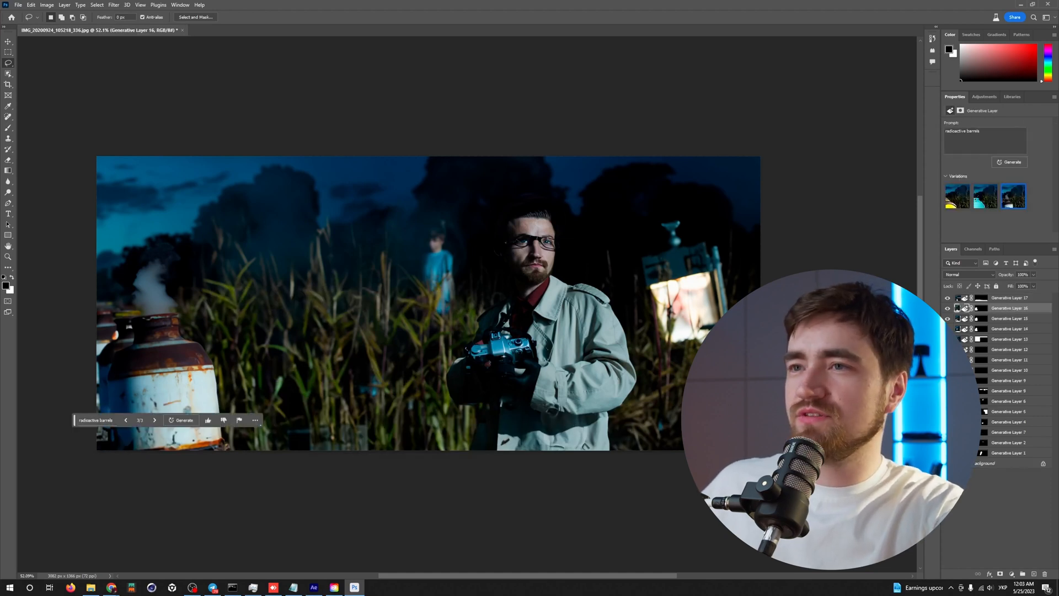
type("MOODY MOTION")
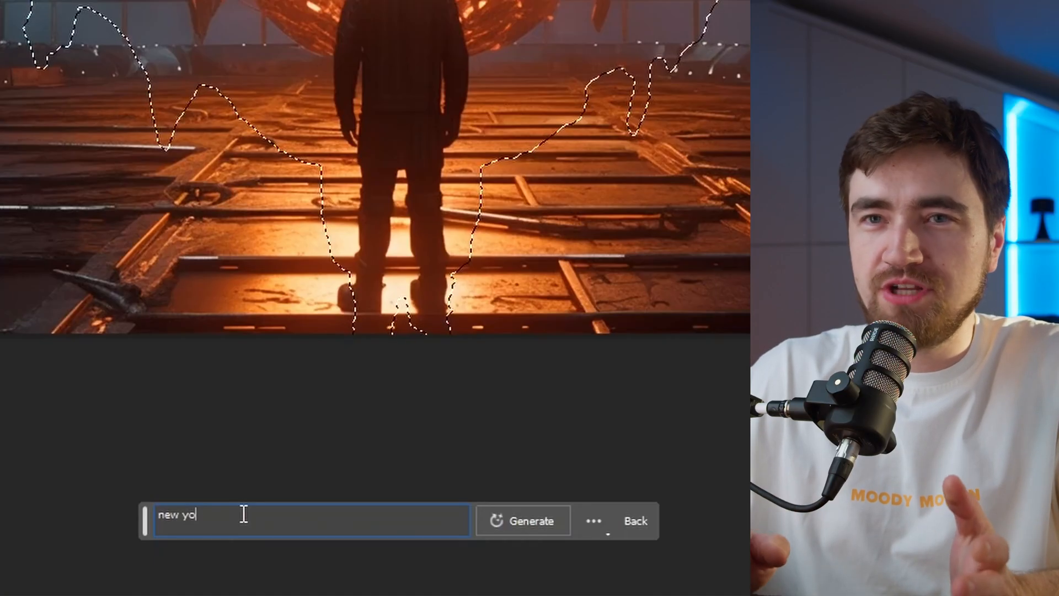
- Generate a nighttime city backdrop behind the man and view the next variation
left_click(523, 520)
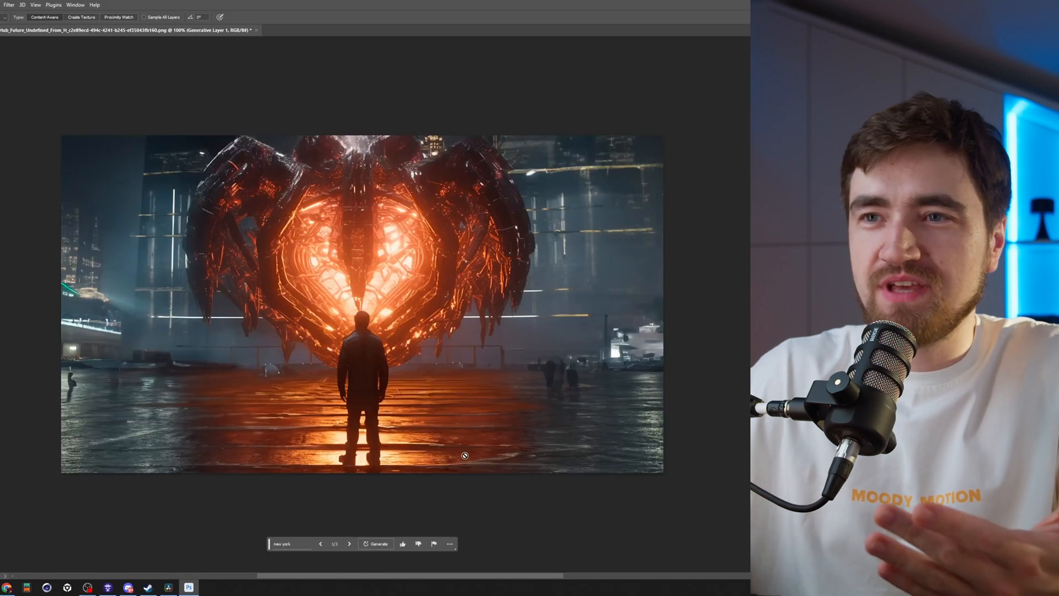
left_click(375, 543)
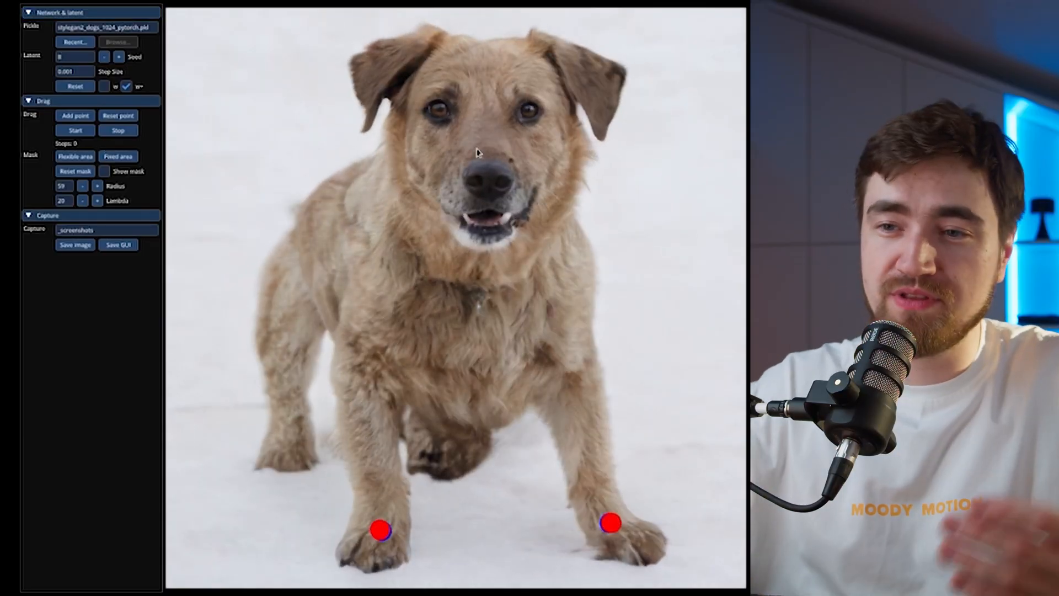
- Run and stop the drag edit that opens the dog's mouth
left_click(75, 130)
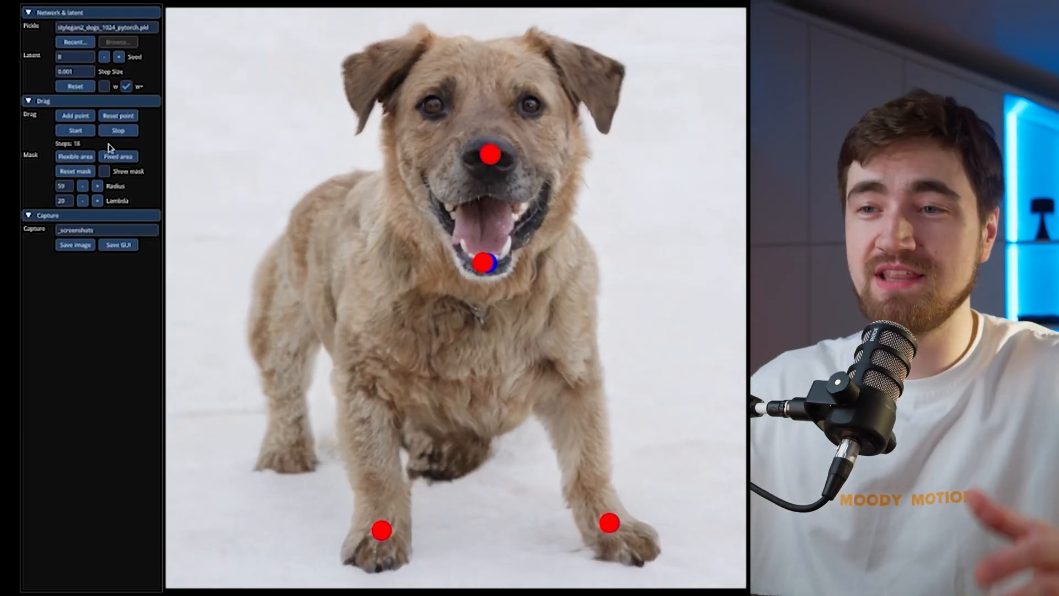
left_click(117, 130)
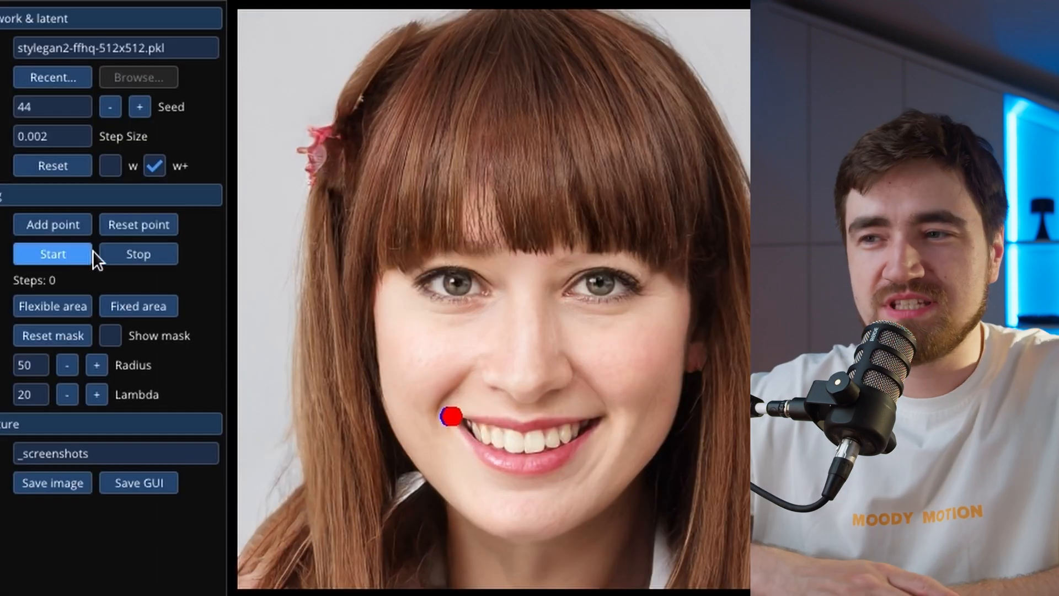
- Drag the point on the woman's face to reshape her smile, then stretch and stop the microbe
left_click(53, 254)
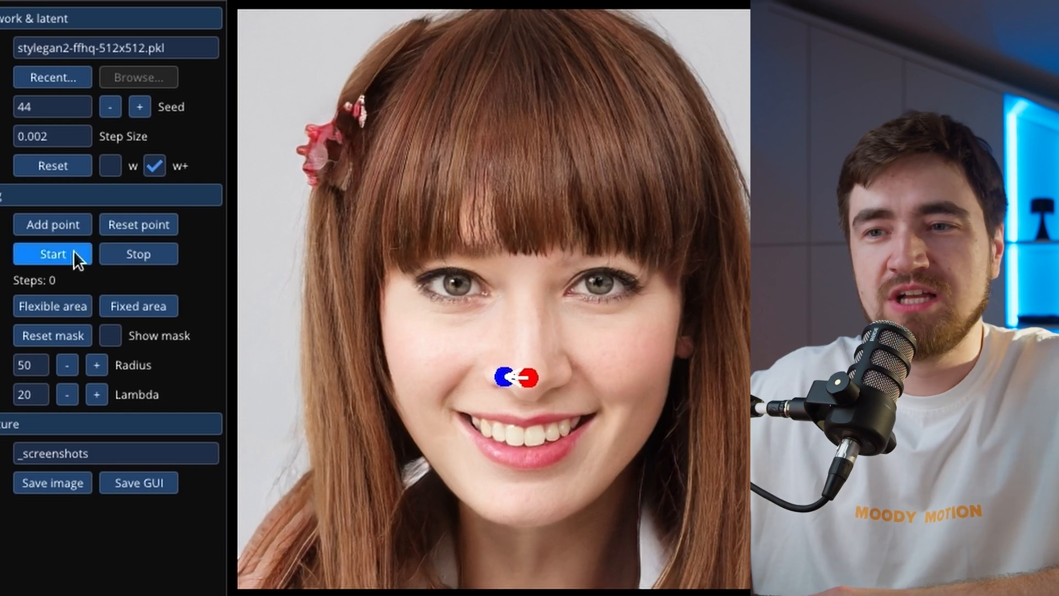
left_click(138, 224)
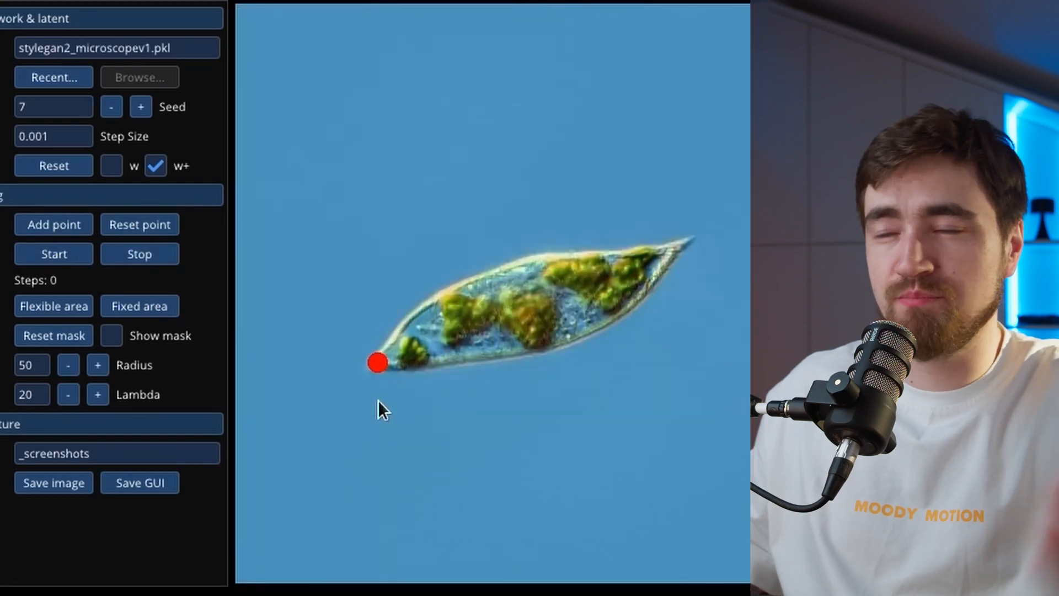
left_click(139, 253)
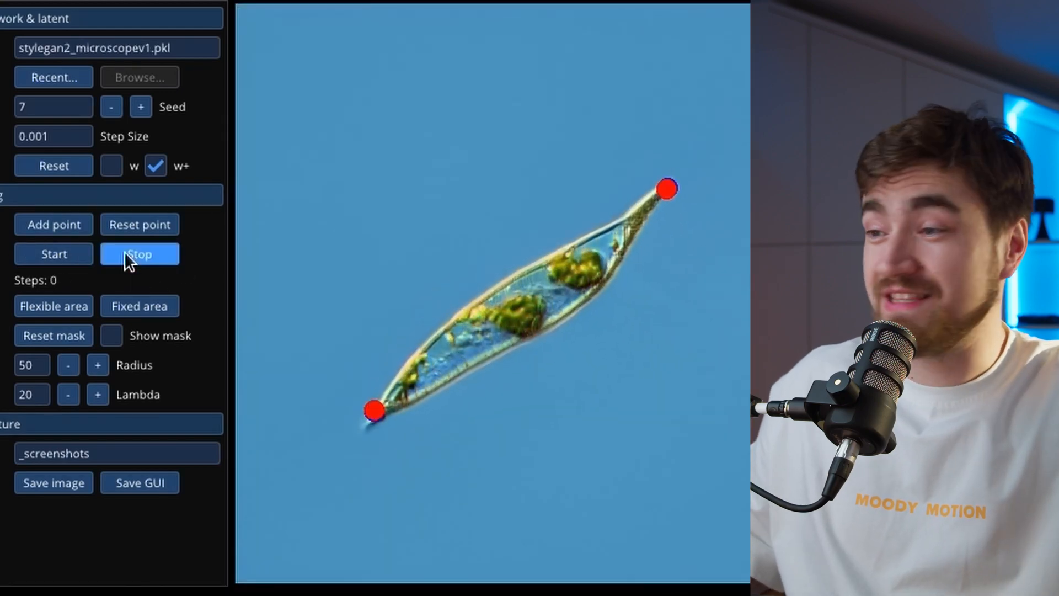